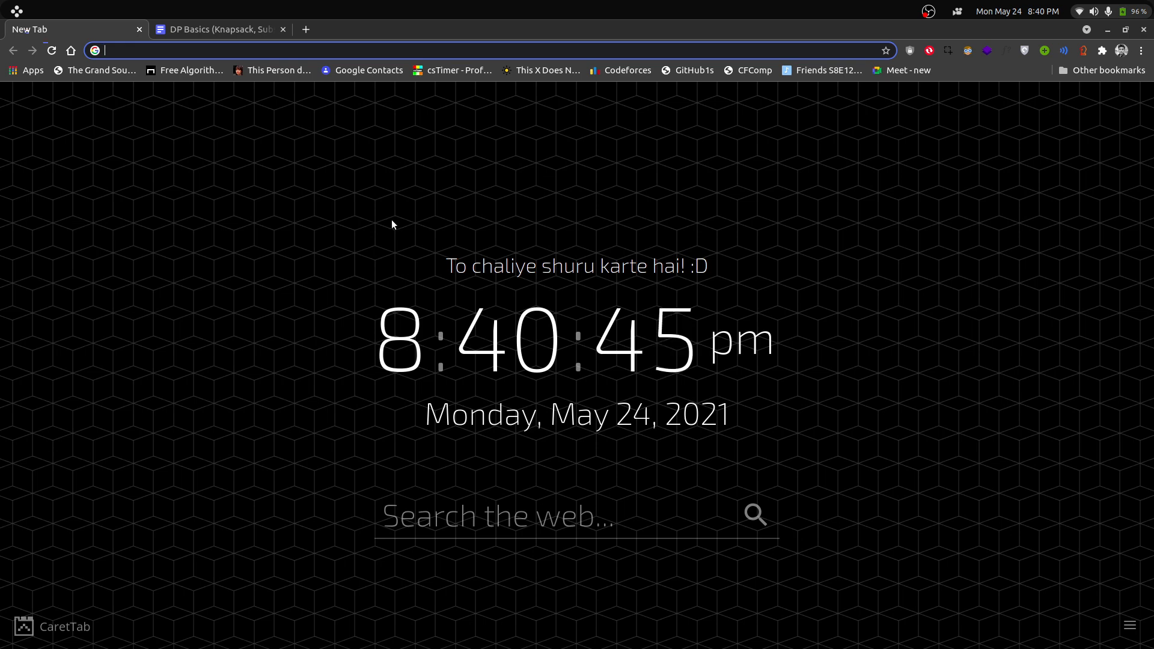
- Switch to the DP Basics (Knapsack, Subset sum) browser tab
click(217, 29)
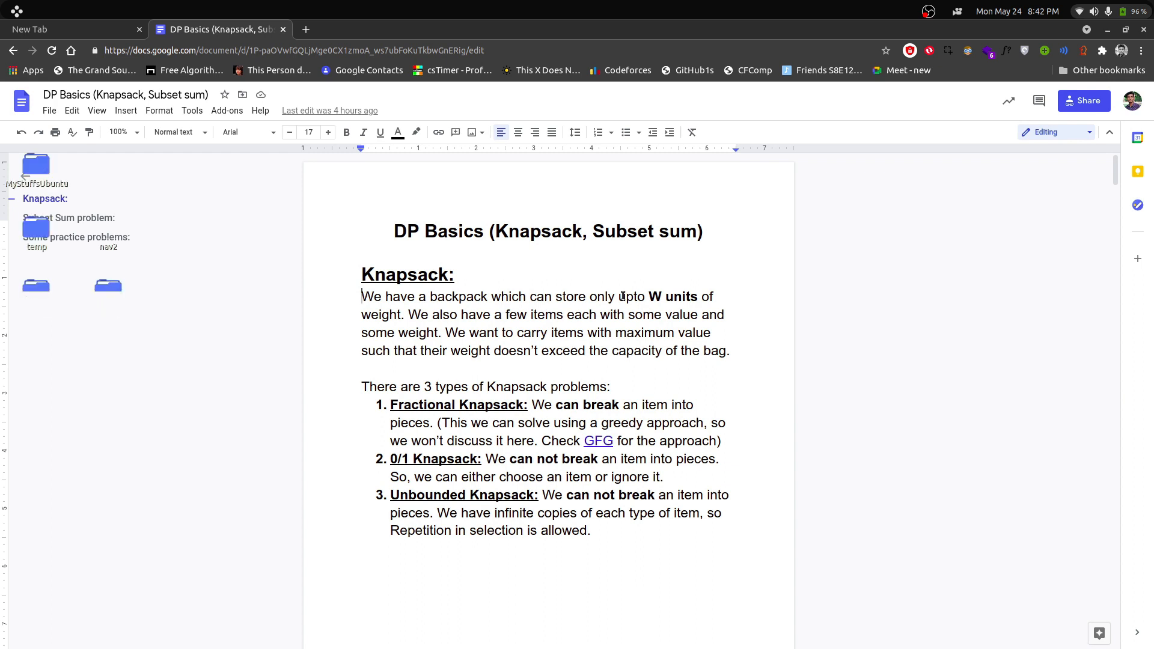
click(22, 176)
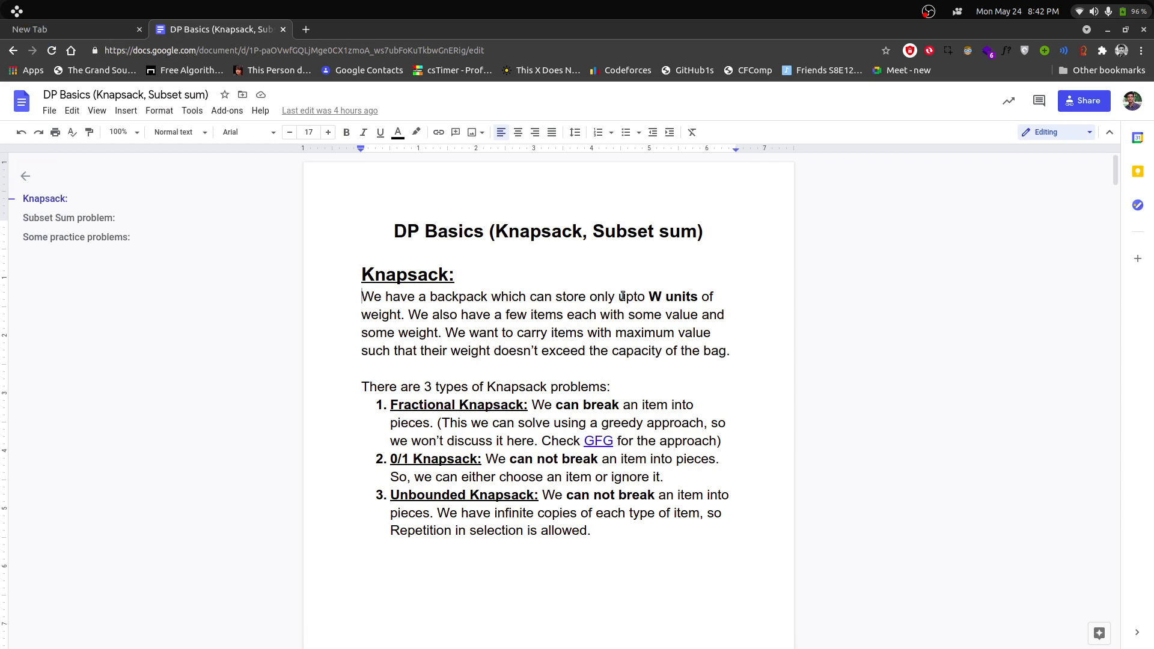
scroll(down, 3)
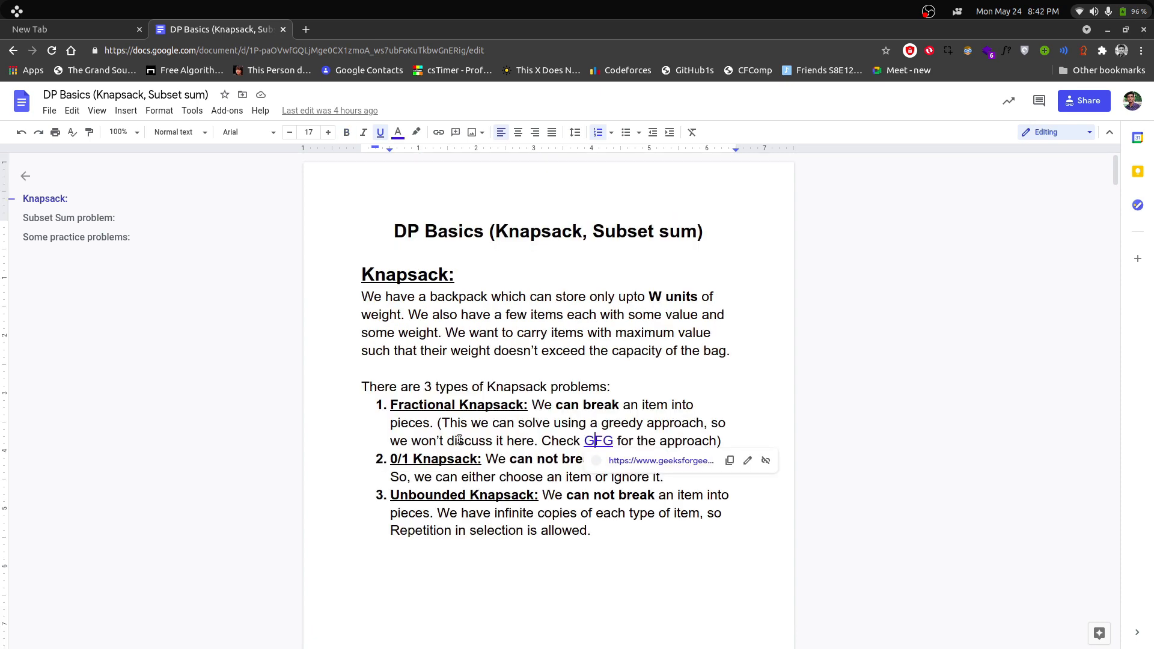
mouse_move(598, 440)
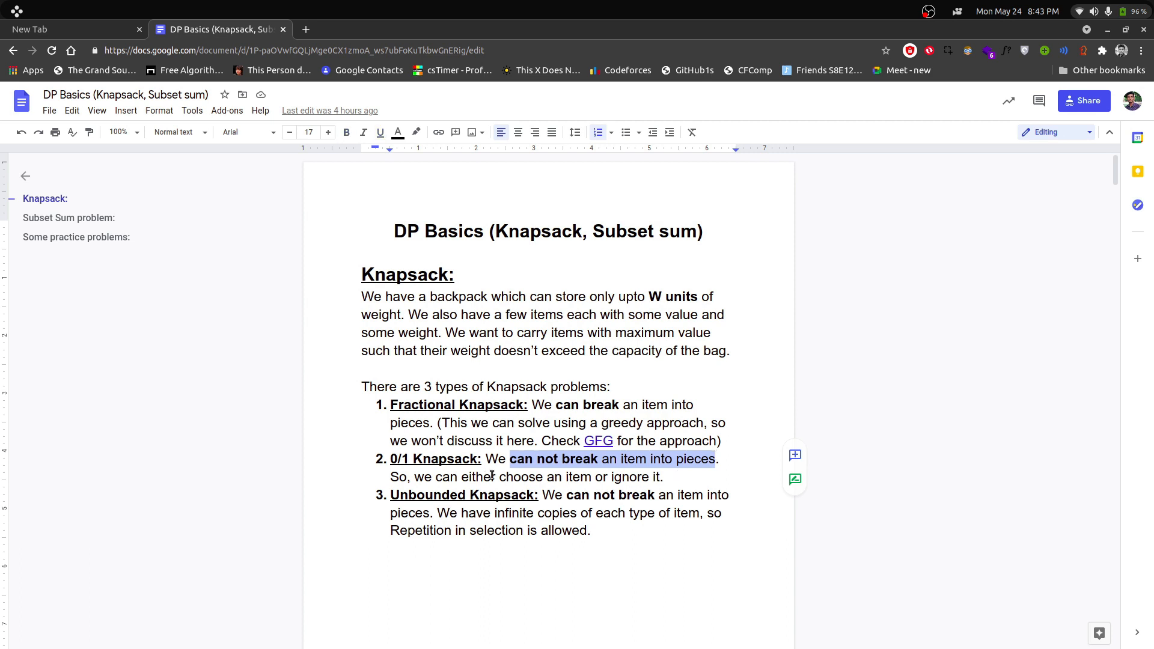
click(463, 476)
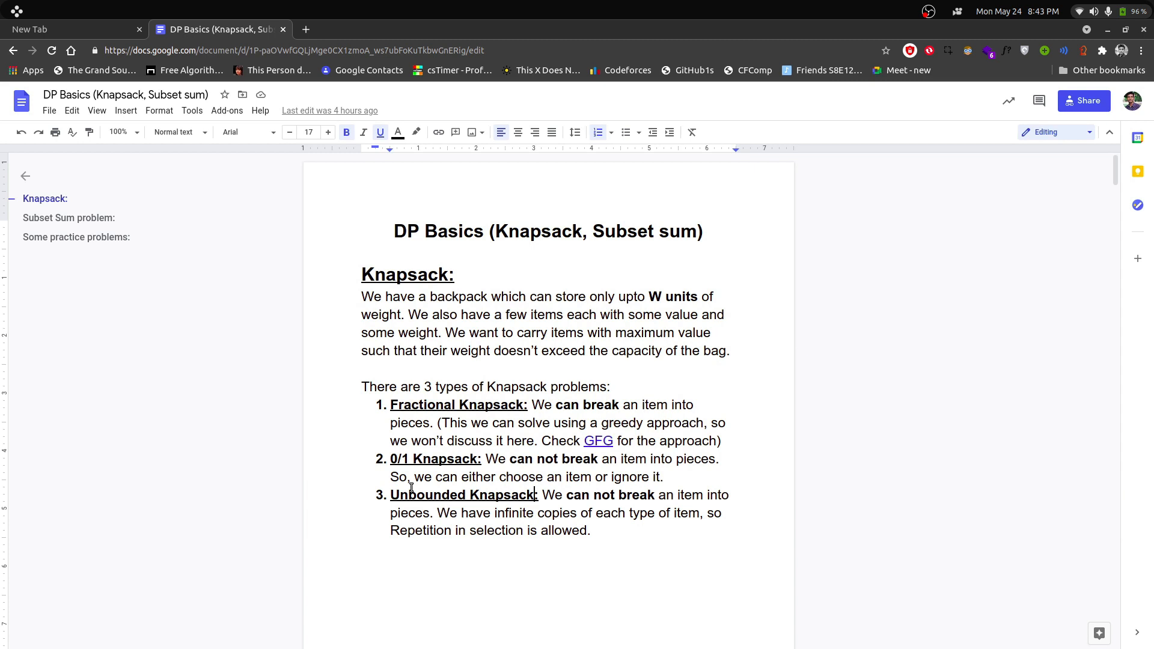
scroll(down, 3)
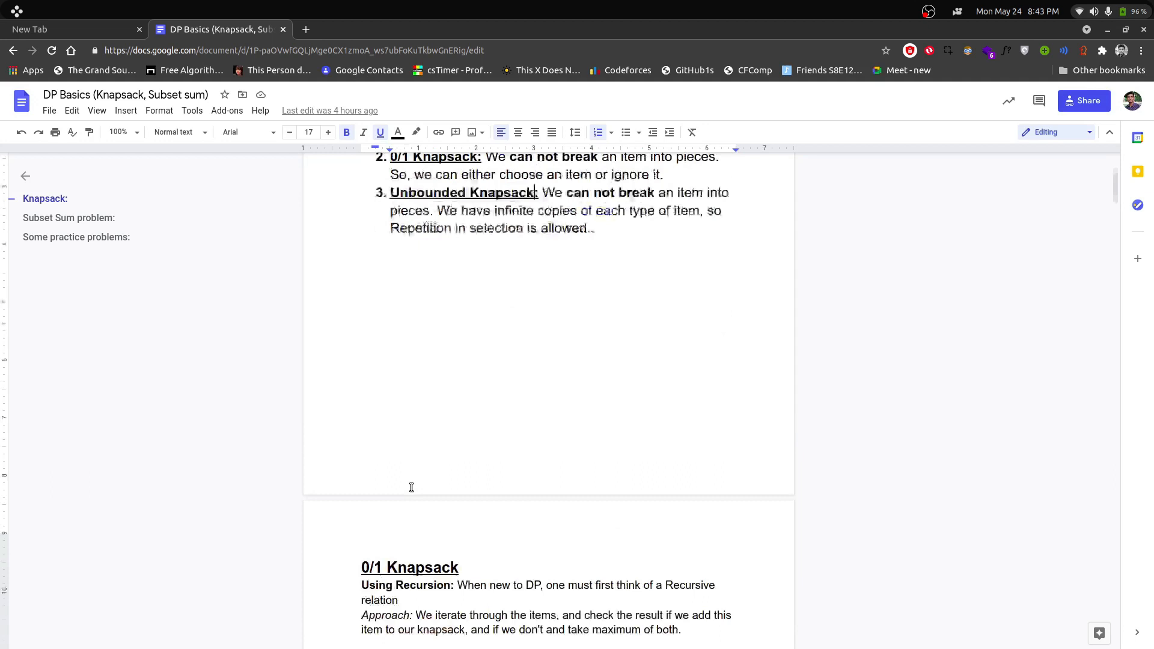
- Read through the recursive 0/1 knapsack code, then switch to Sublime Text with that file
scroll(down, 3)
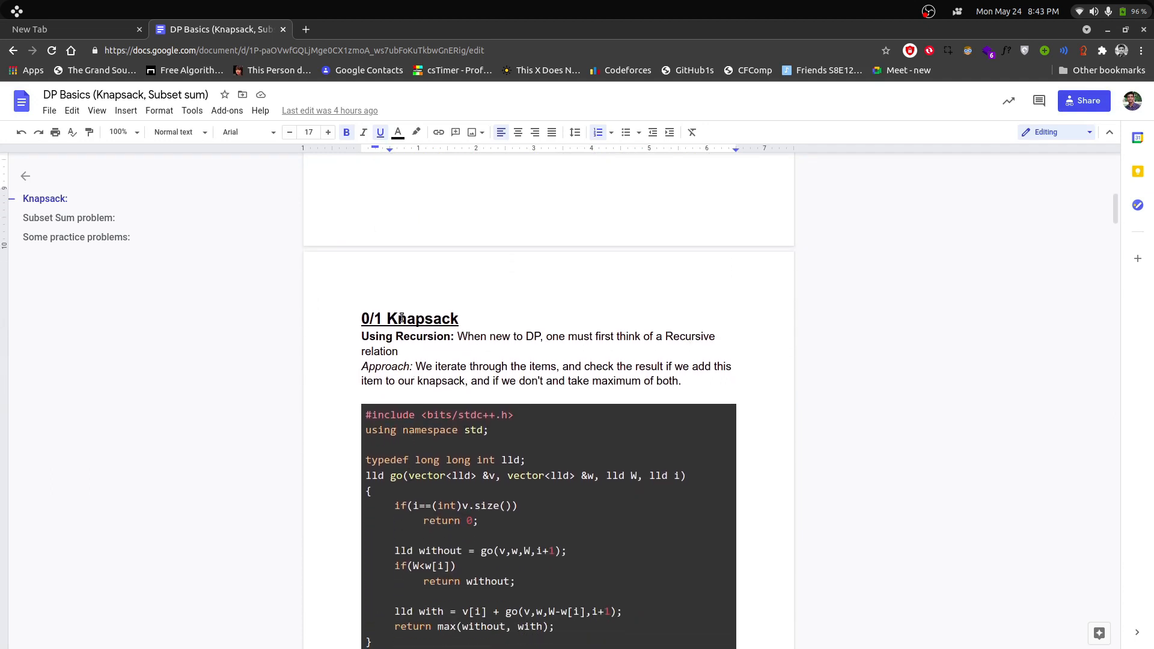
scroll(down, 3)
text(:)
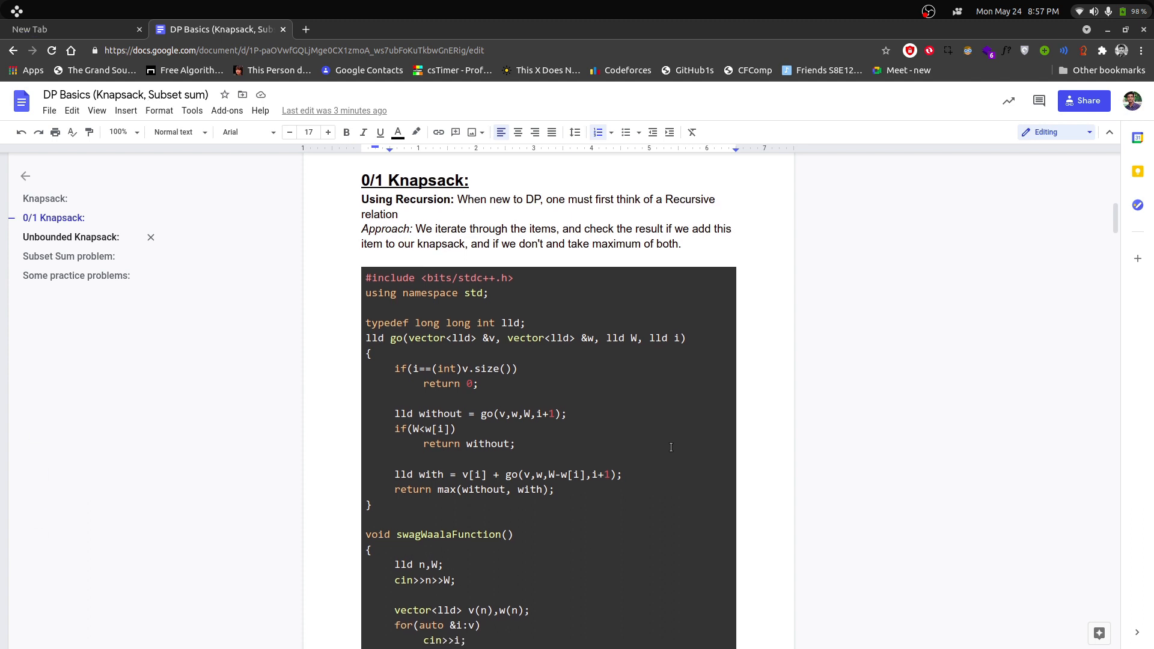
scroll(down, 3)
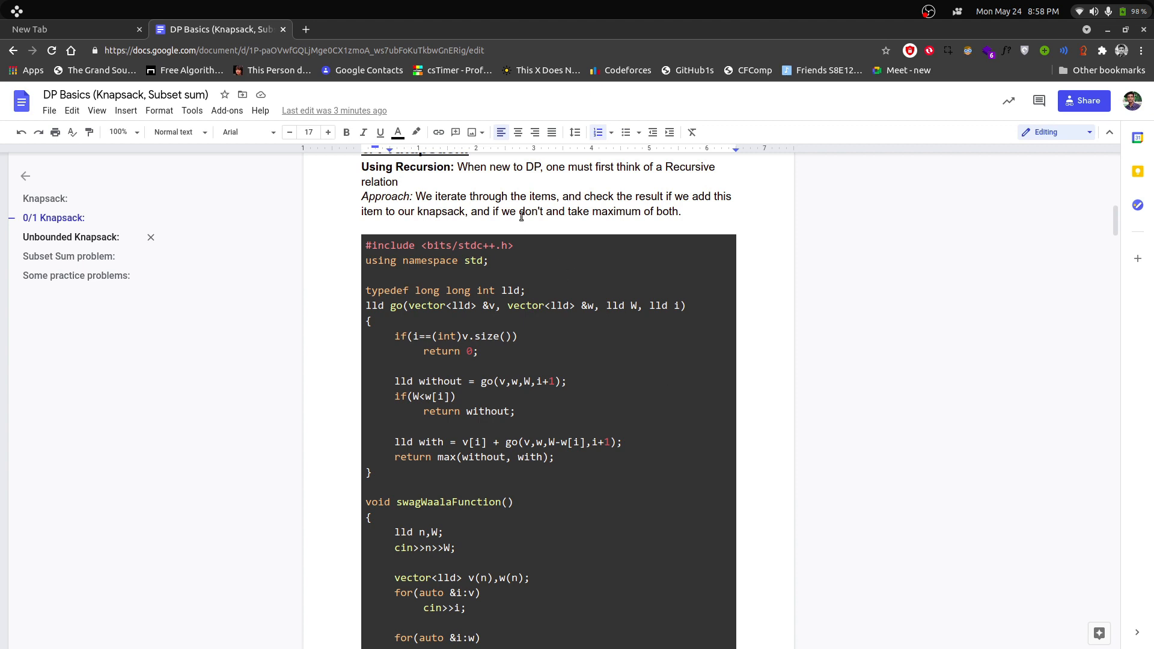
mouse_move(606, 191)
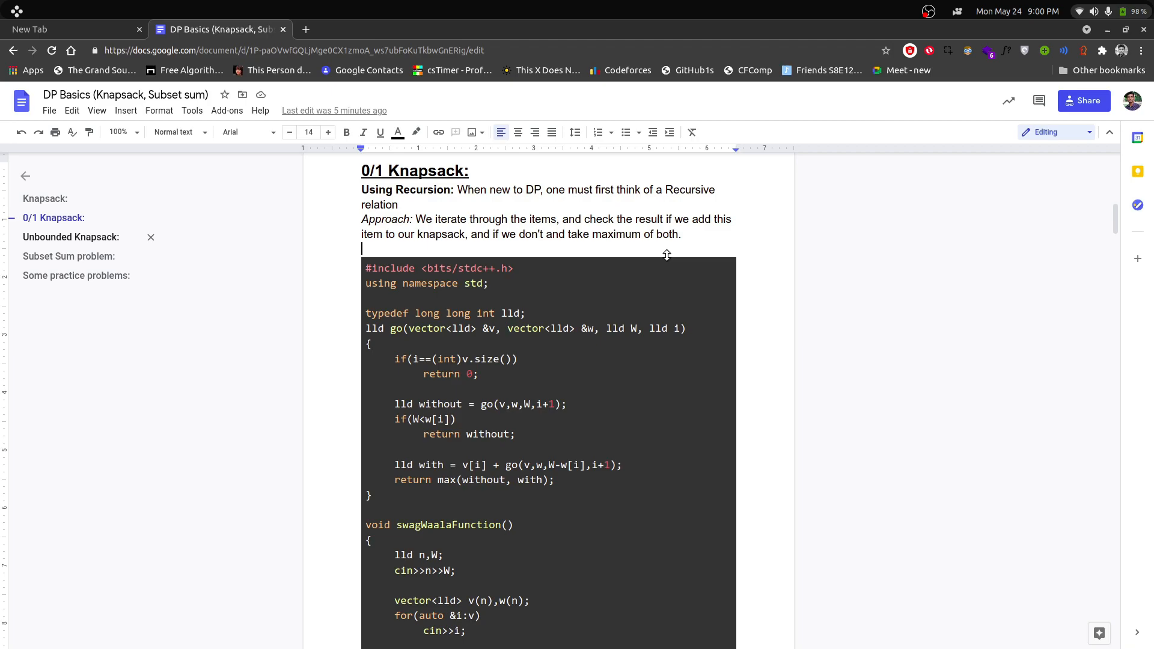
key(alt+tab)
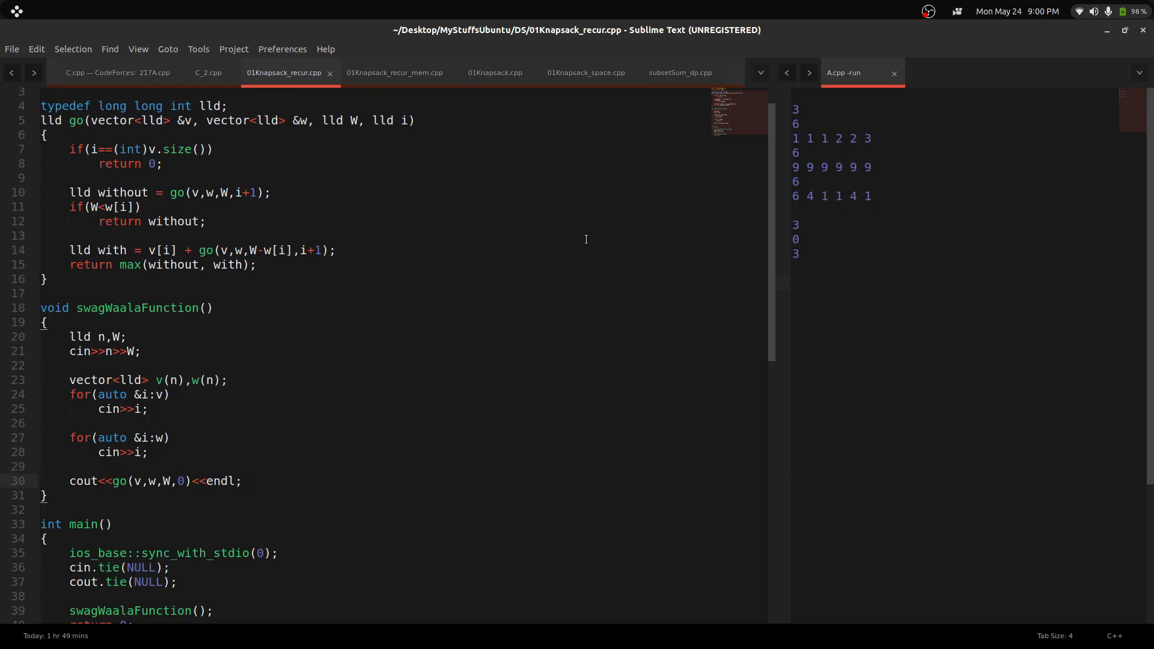
- Select the variable n read in the recursive knapsack file's input function
scroll(up, 3)
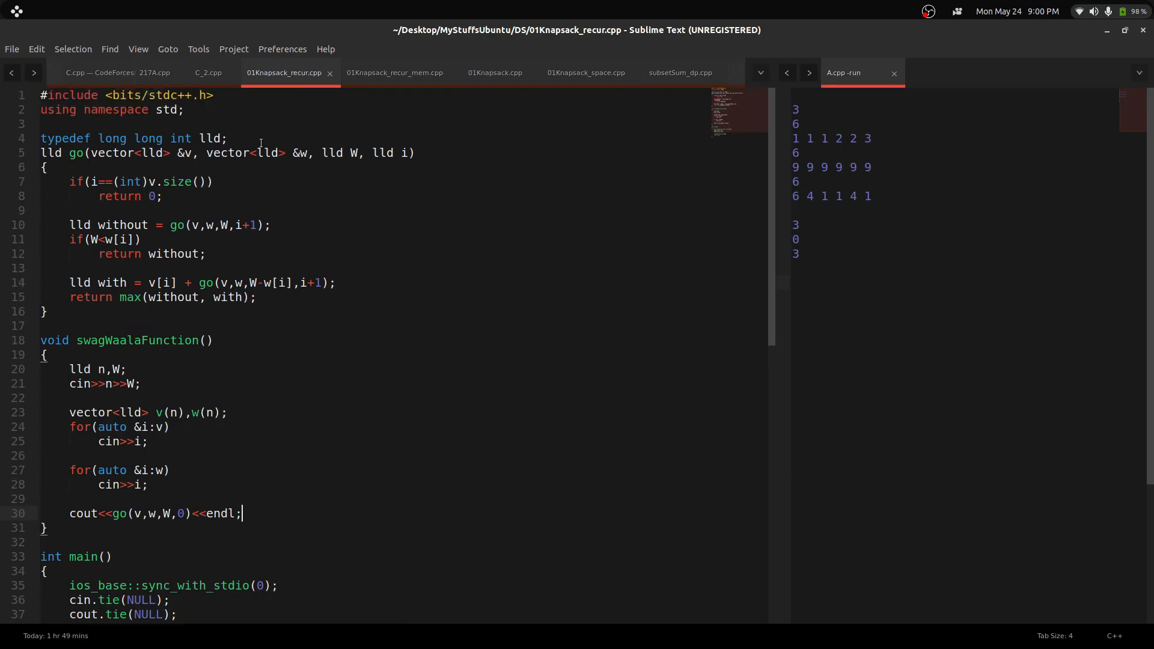
click(893, 73)
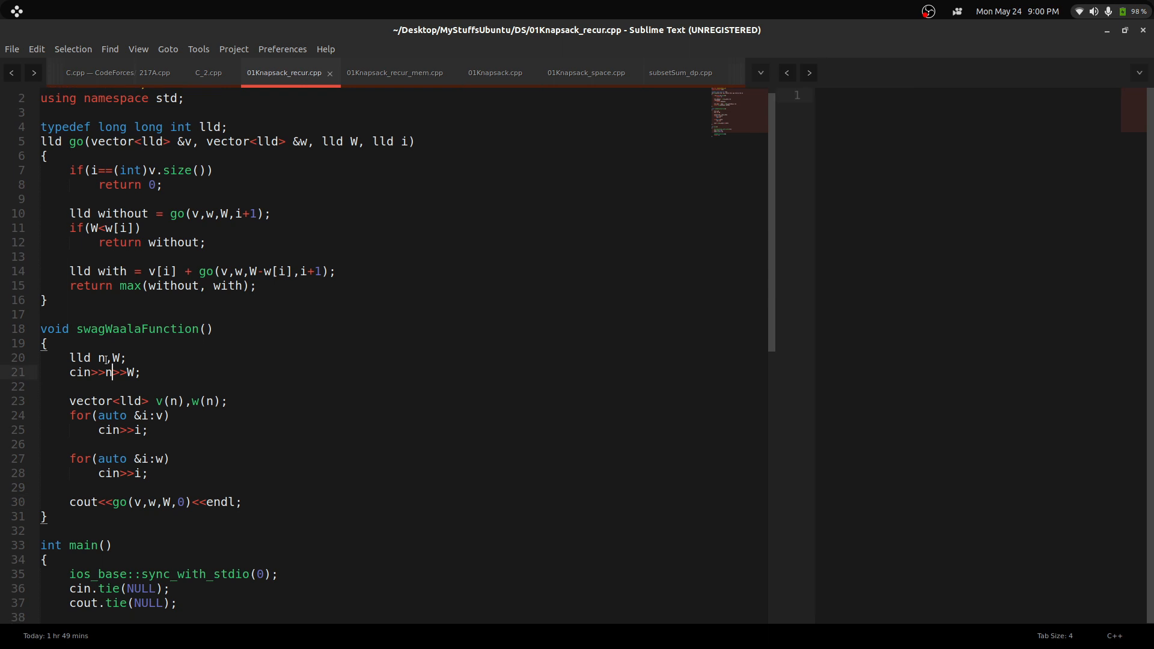
double_click(101, 358)
text(// v- 1 4 2 1 1)
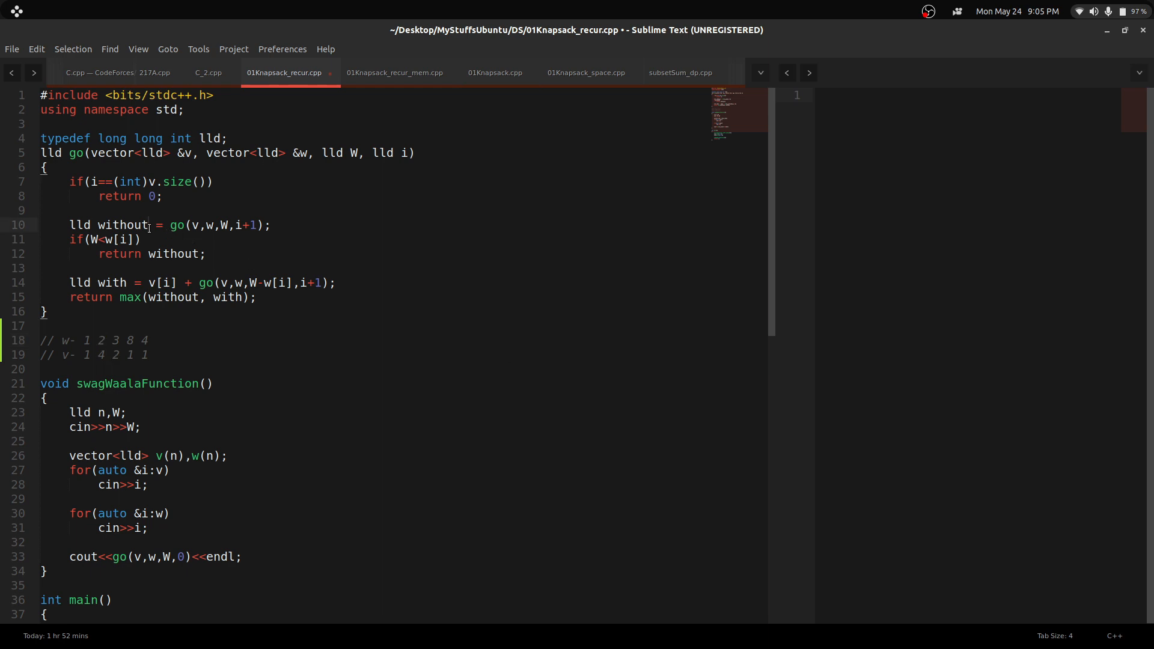
- Highlight the recursive call's parts in go(): without, v[i], and reduced capacity W-w[i]
double_click(129, 224)
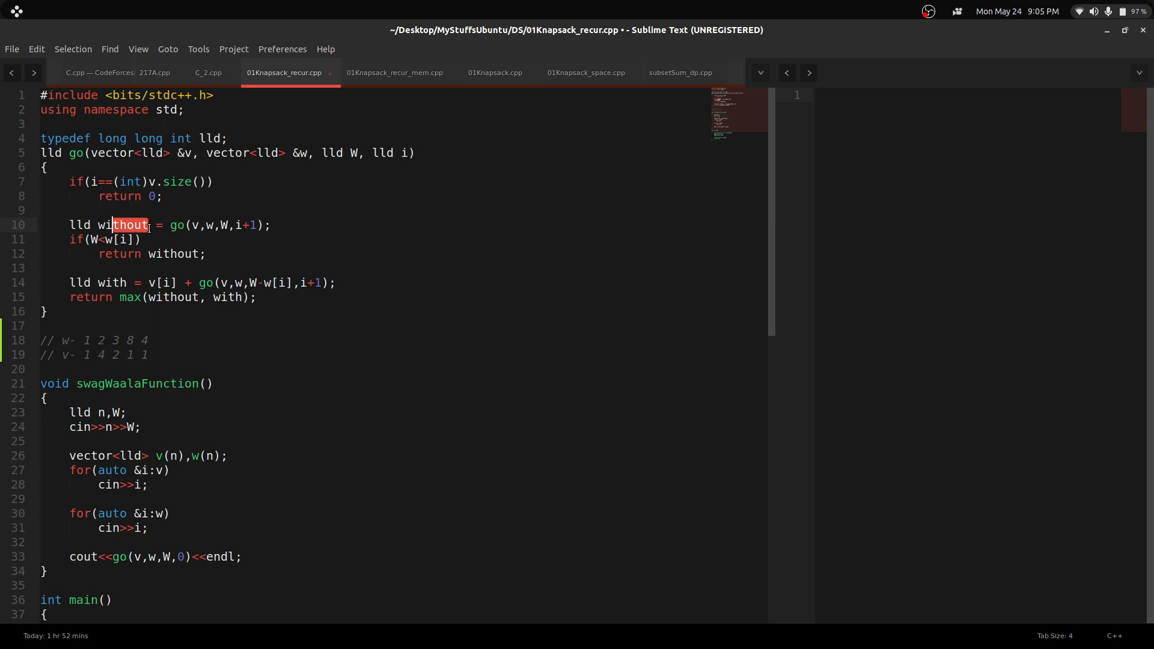
double_click(122, 224)
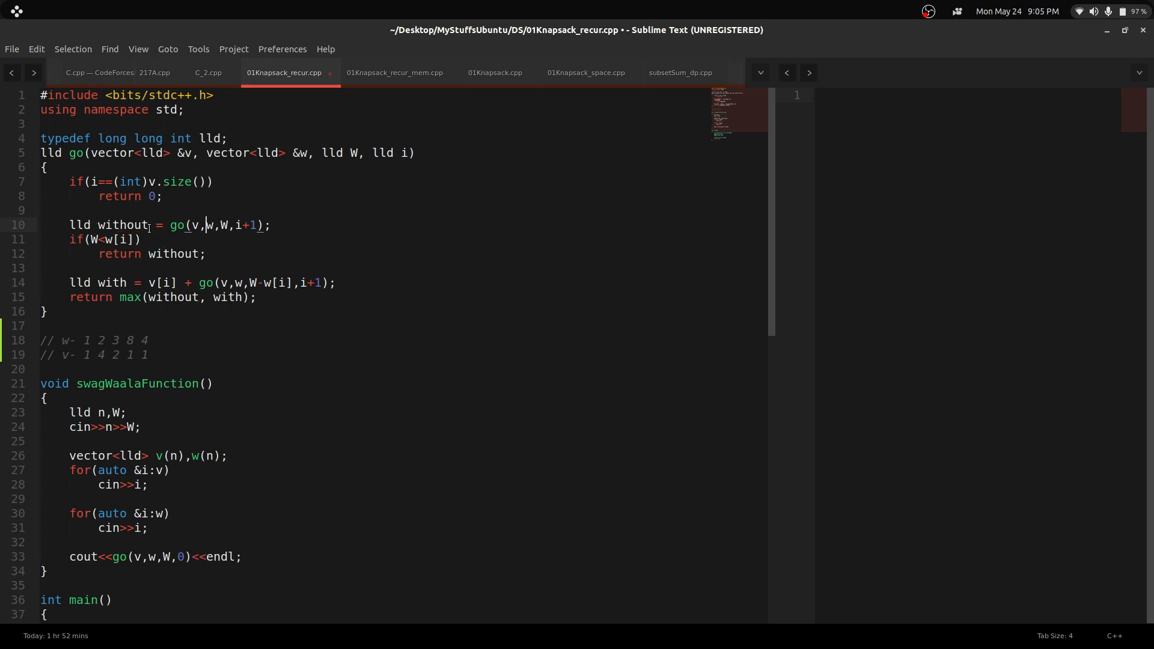
click(237, 226)
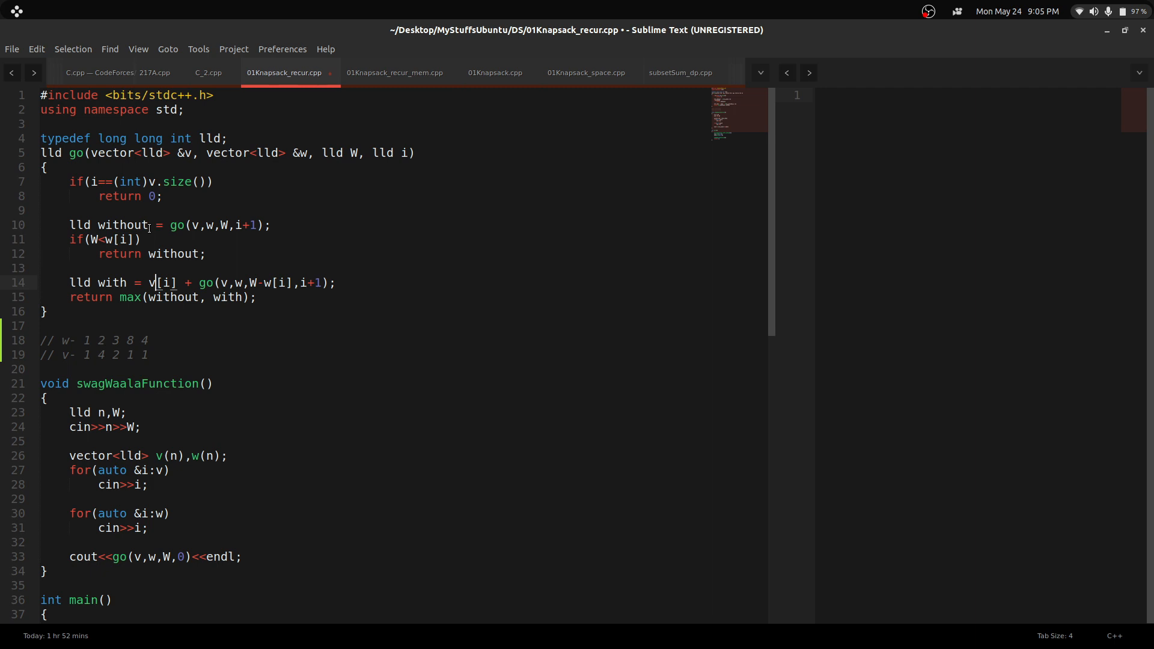
double_click(152, 282)
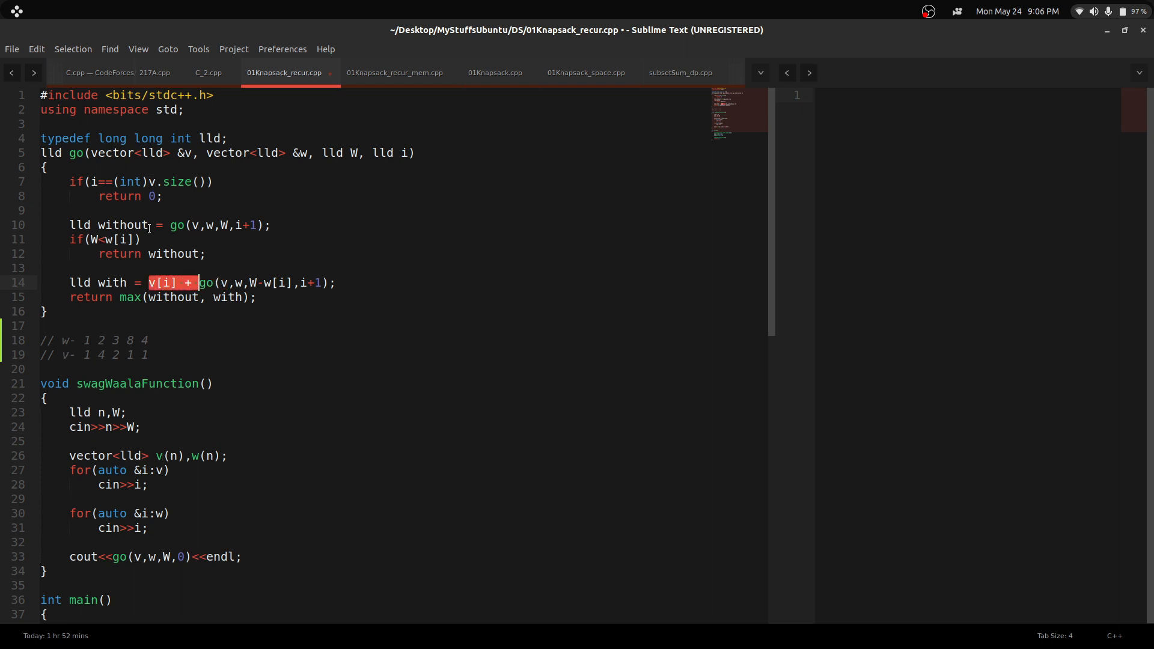
click(286, 283)
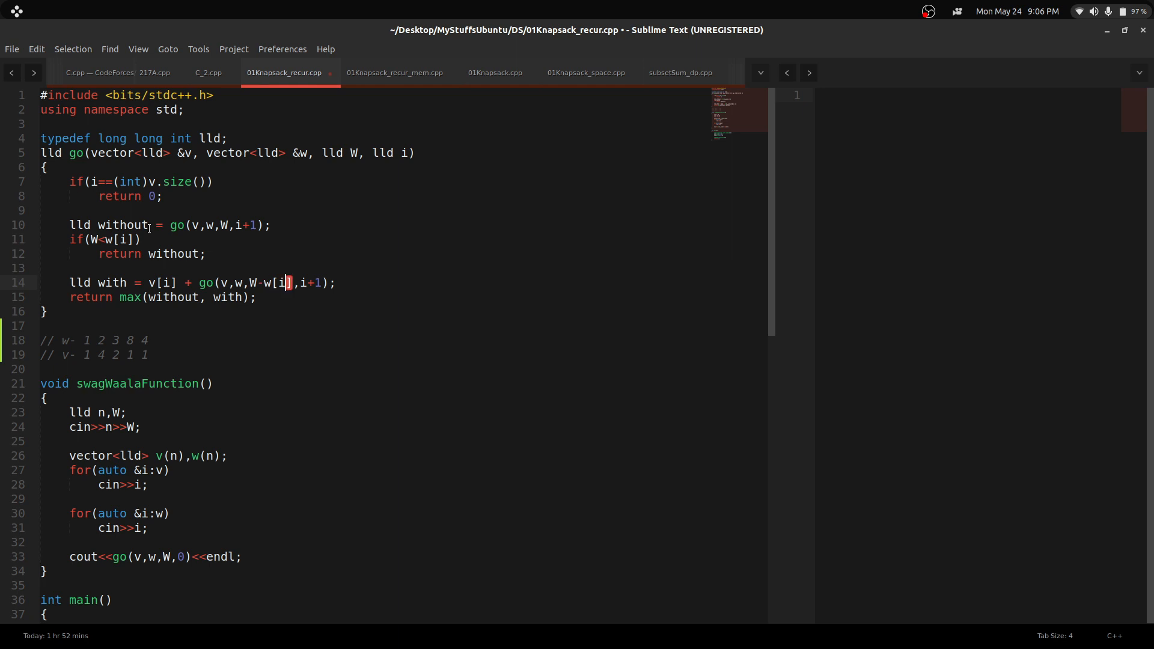
text(])
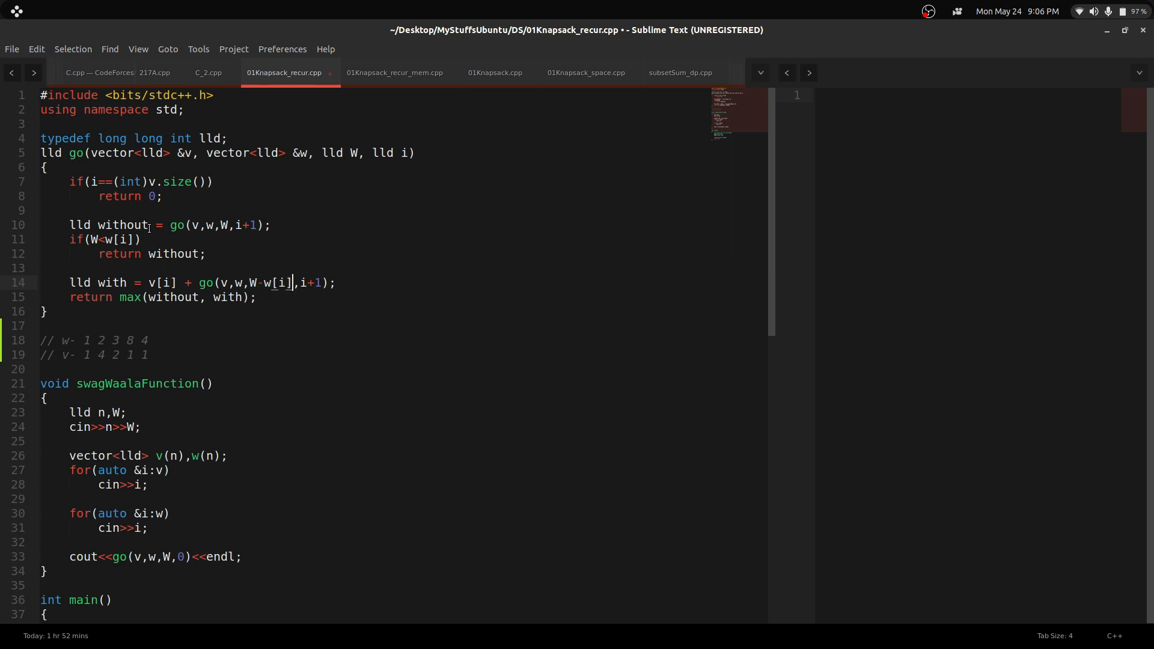
double_click(276, 282)
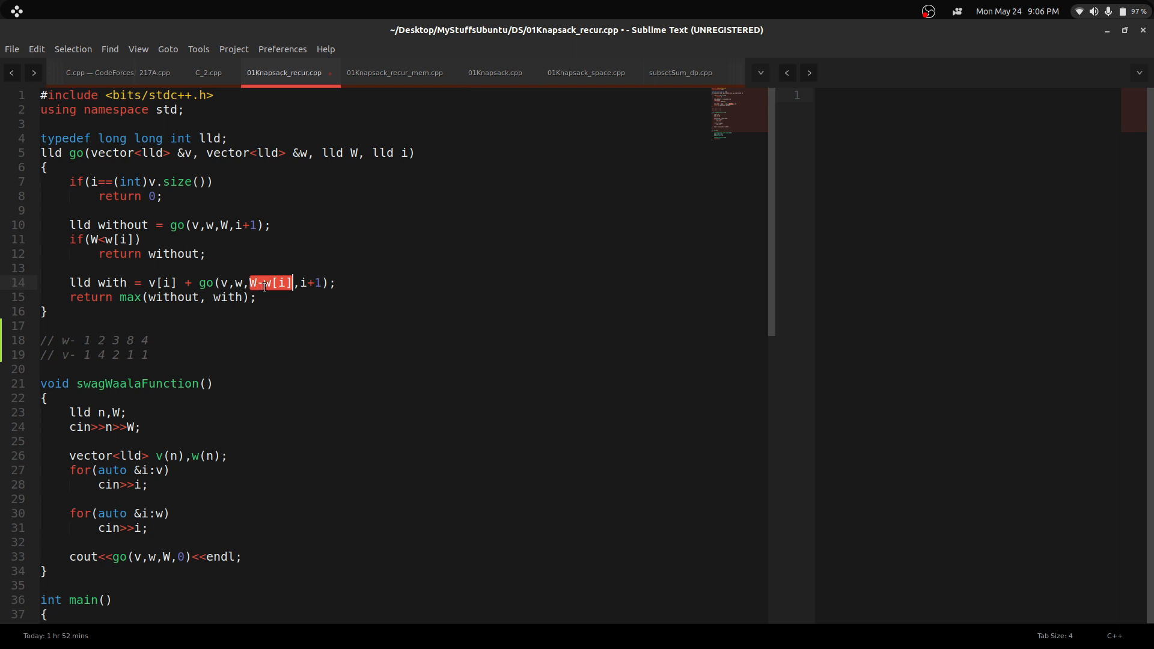
- Point out the capacity check and early return, then bring up 01Knapsack_recur_mem.cpp
click(90, 239)
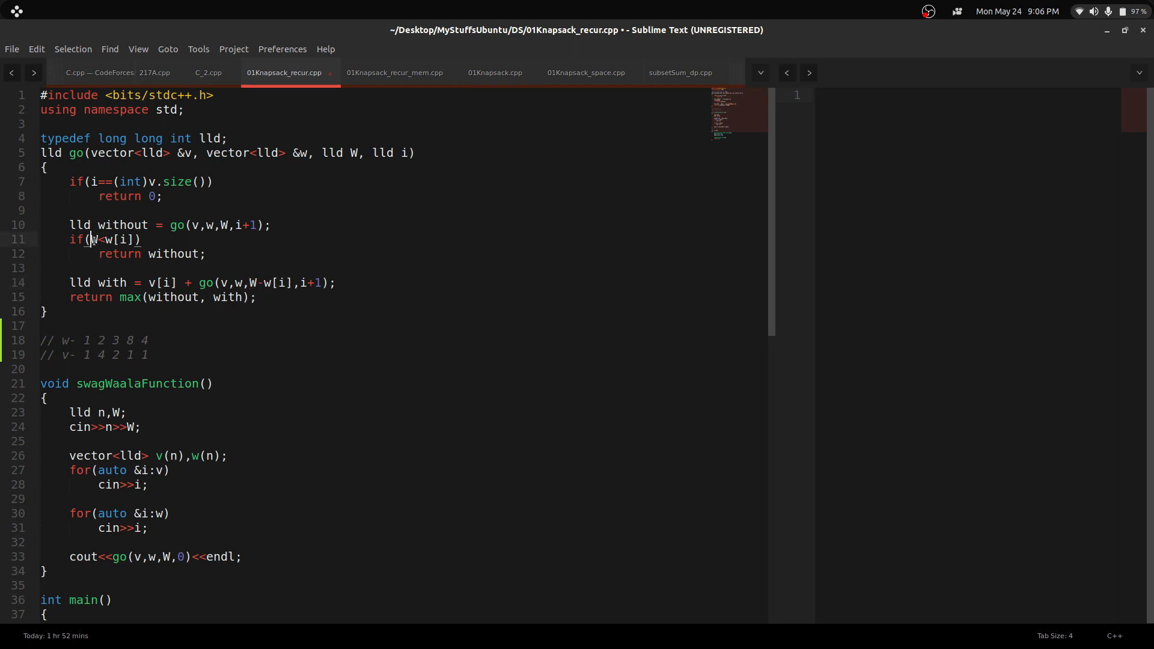
double_click(175, 253)
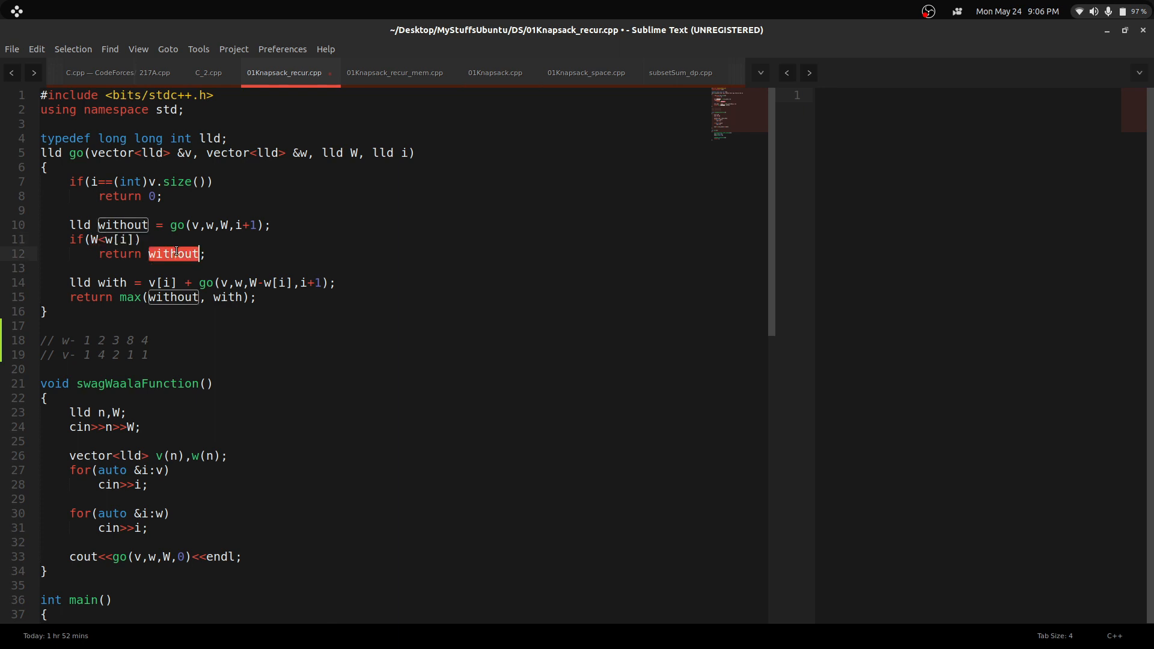
click(92, 253)
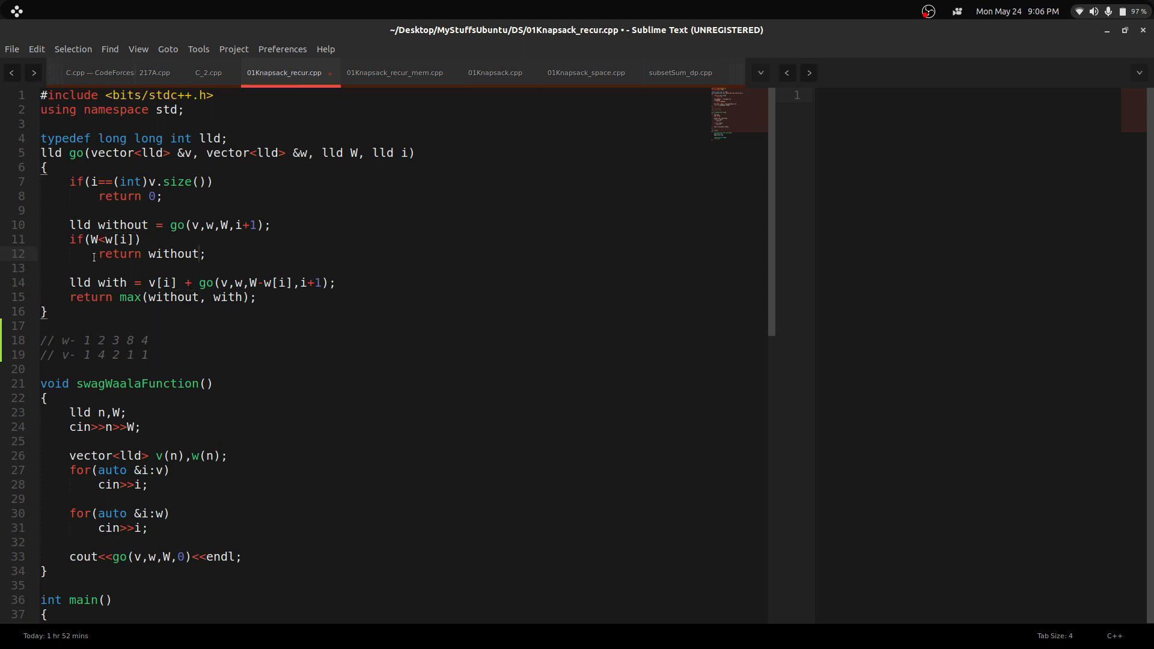
mouse_move(65, 229)
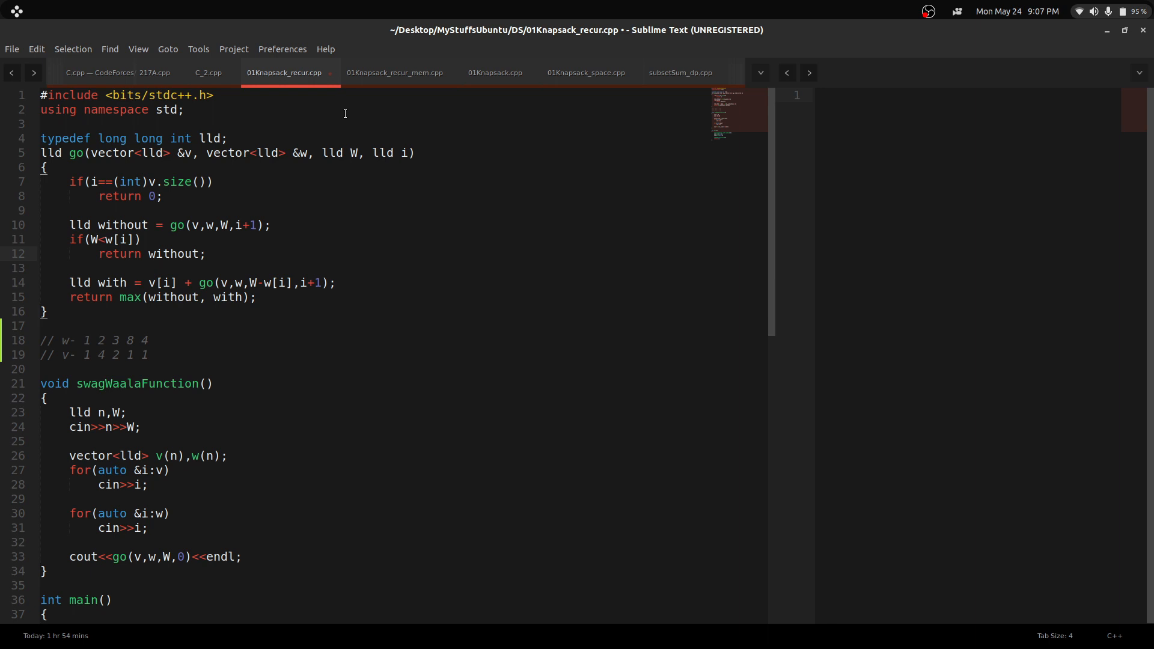
click(394, 72)
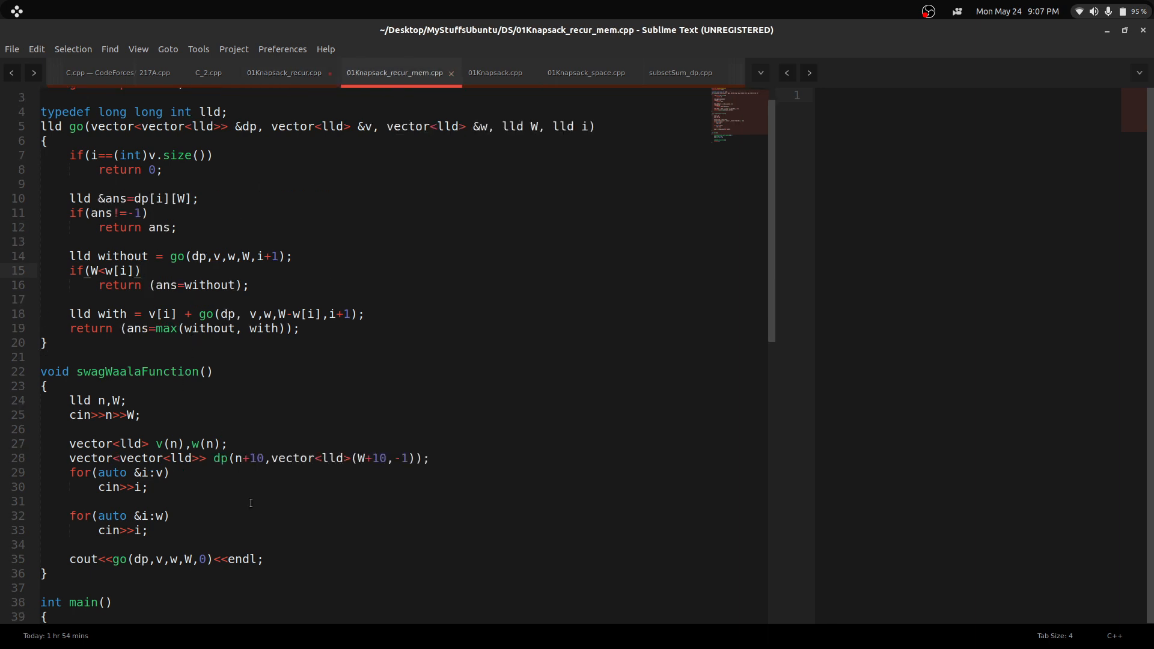
click(430, 457)
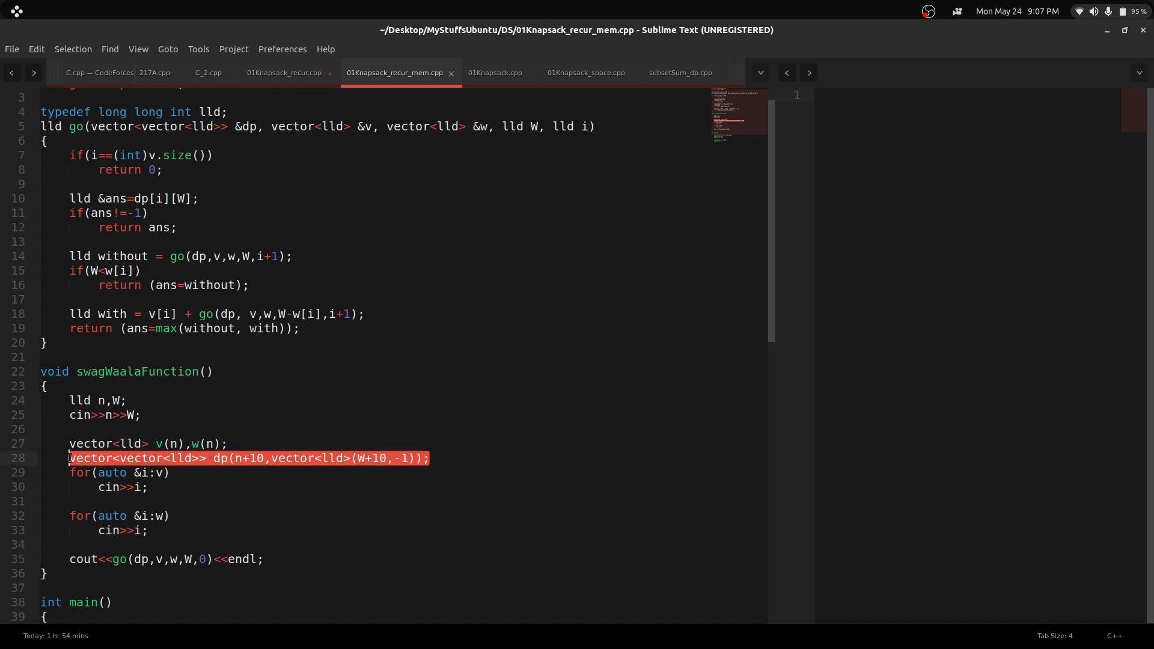
click(234, 458)
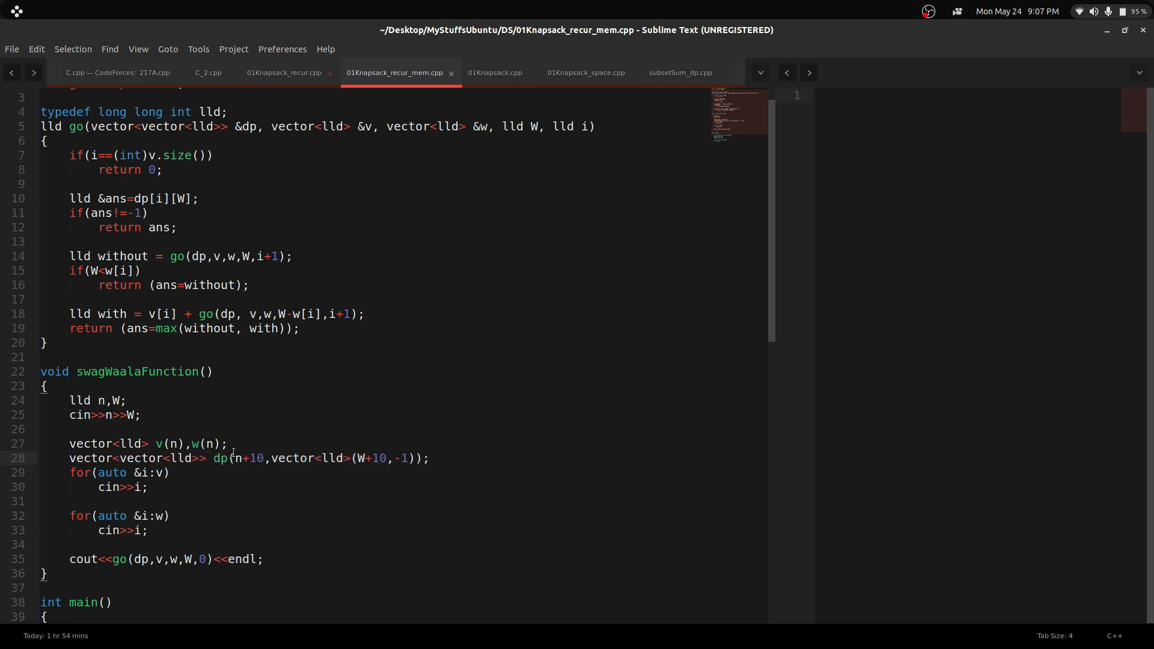
double_click(236, 458)
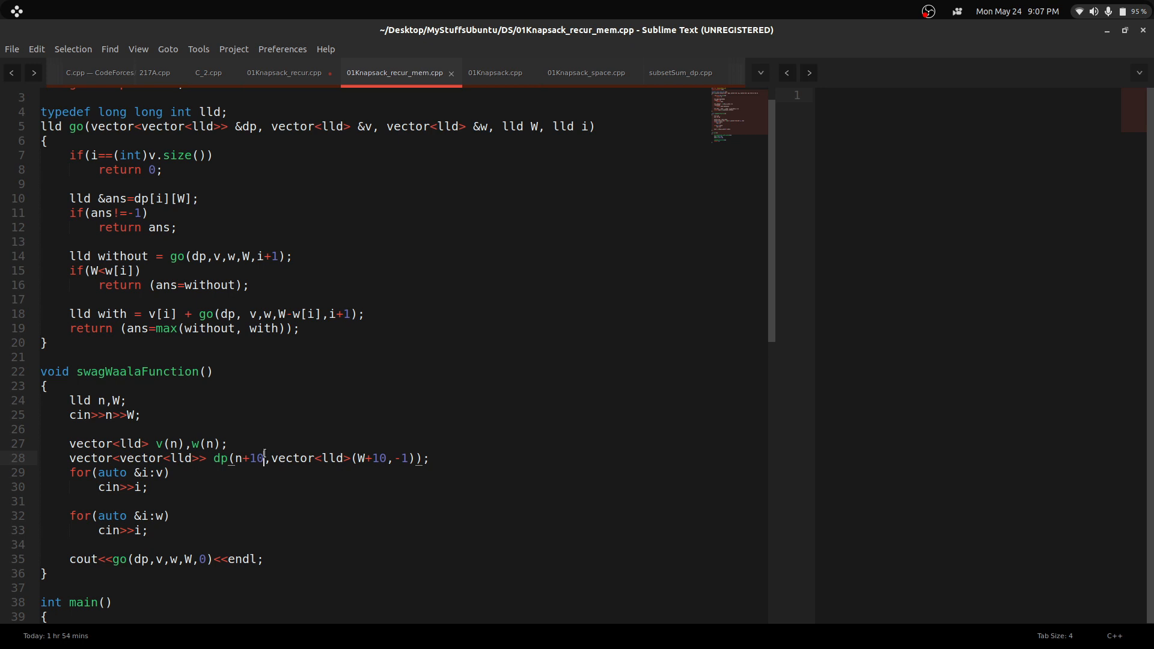
double_click(255, 457)
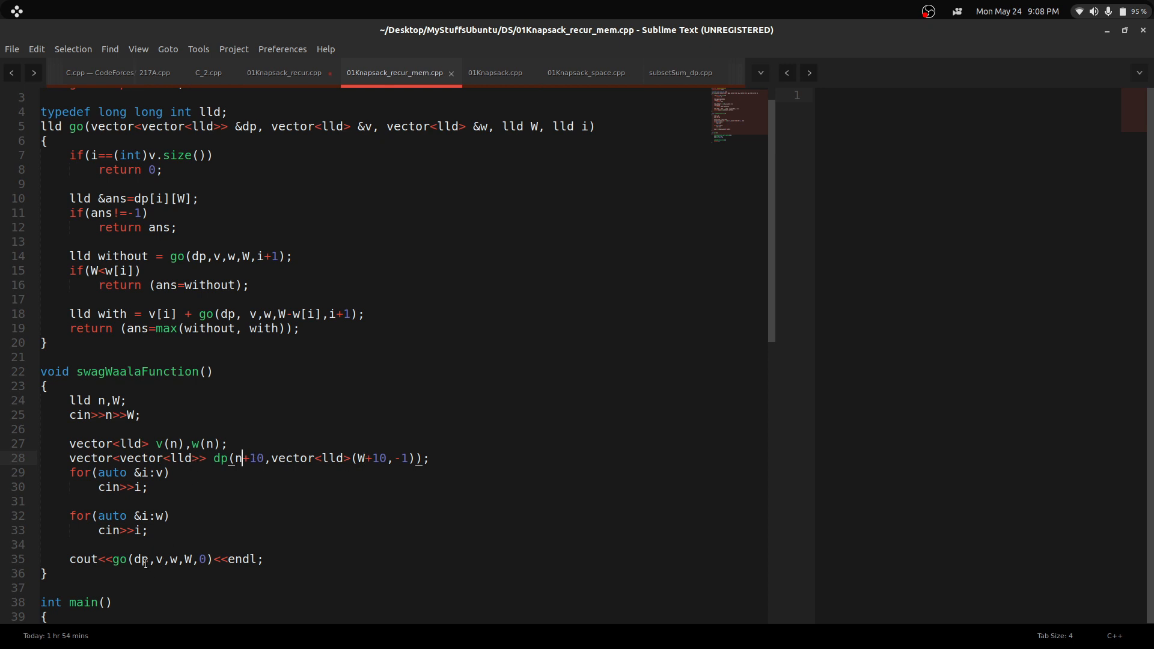
double_click(140, 559)
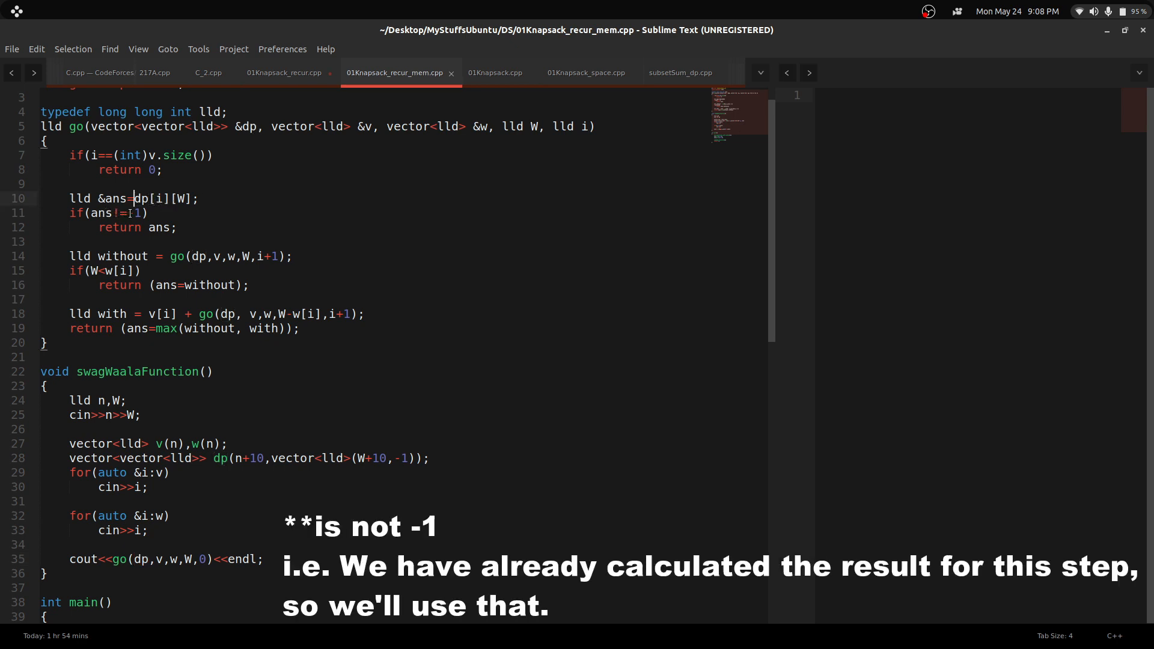
double_click(134, 213)
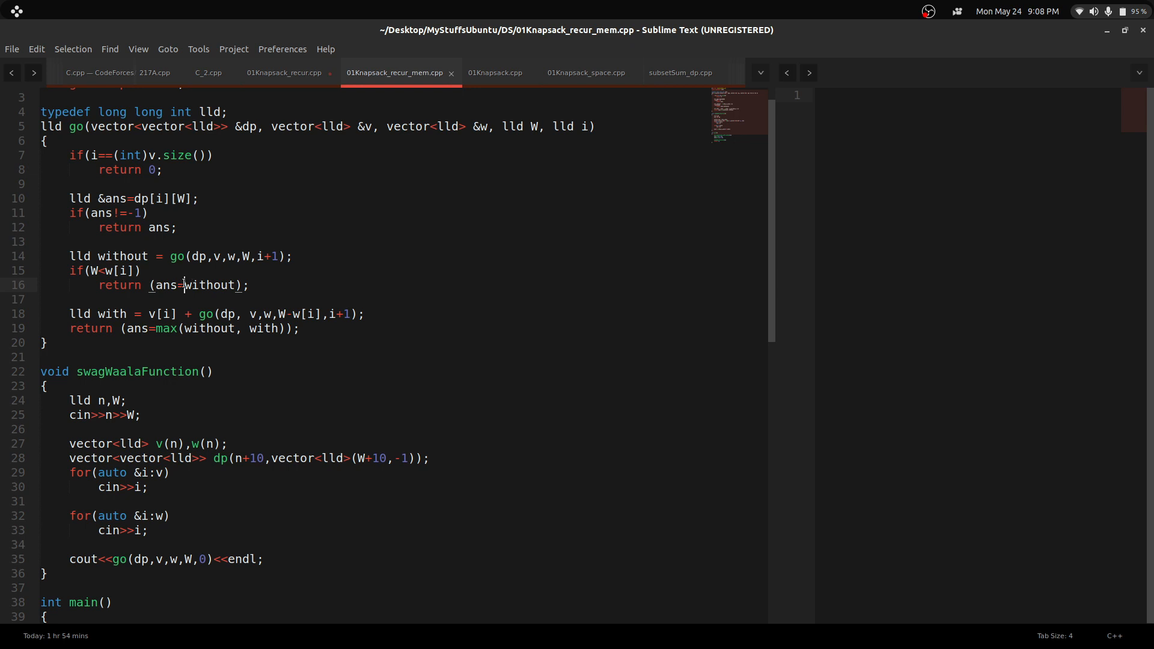
double_click(141, 328)
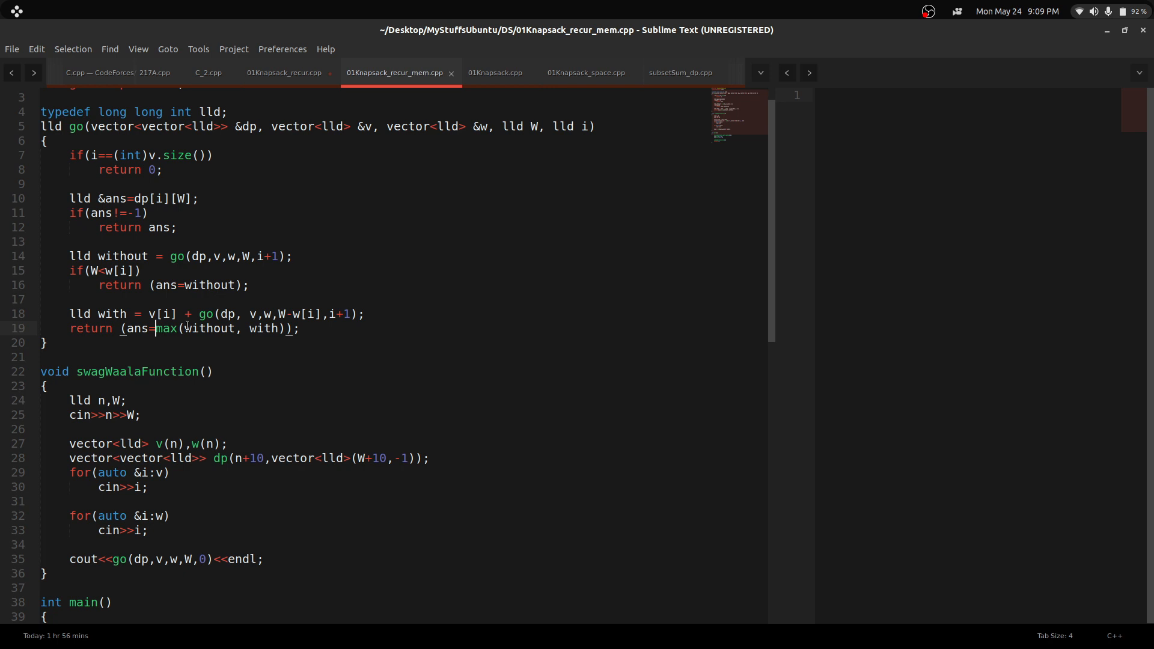
double_click(138, 328)
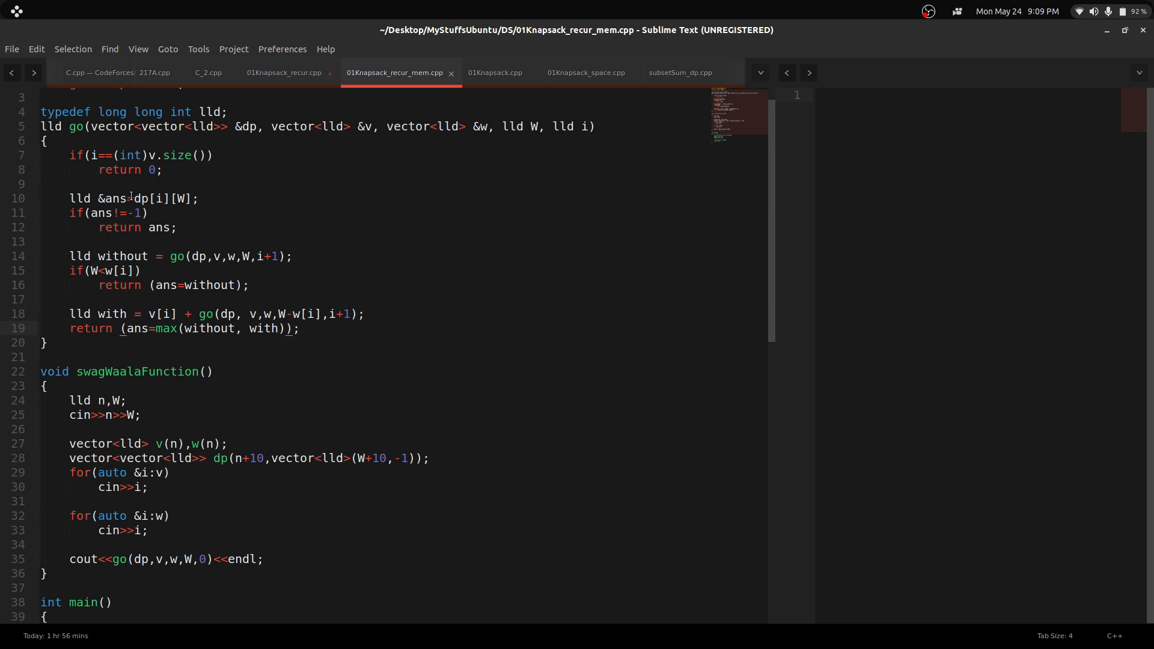
click(131, 328)
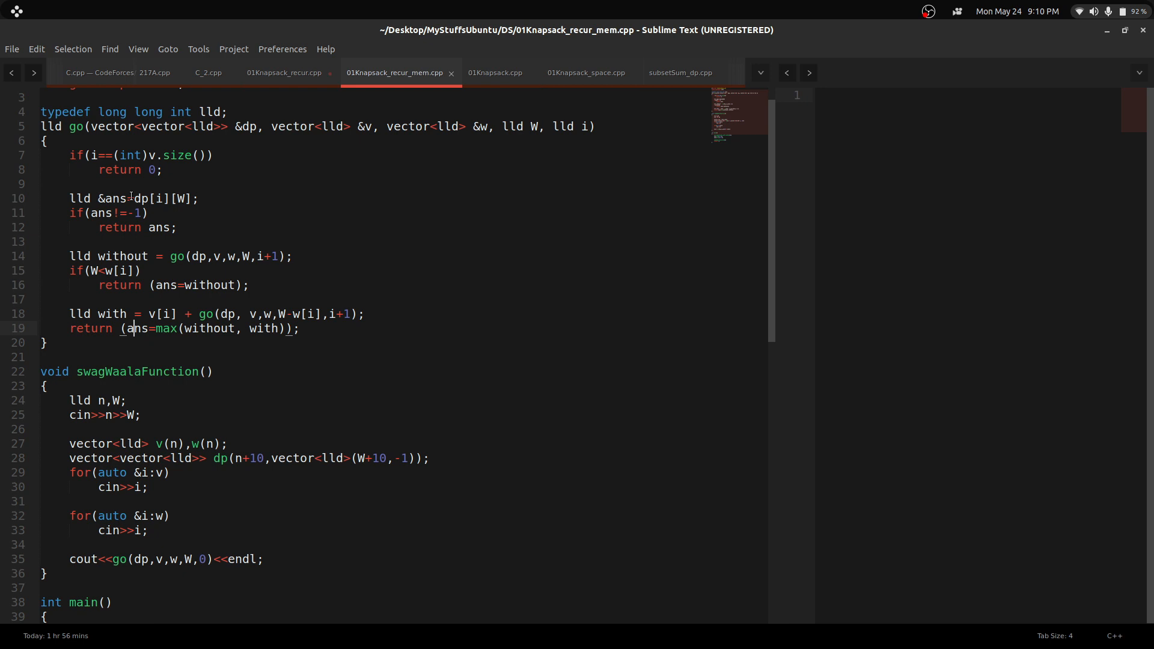
click(496, 72)
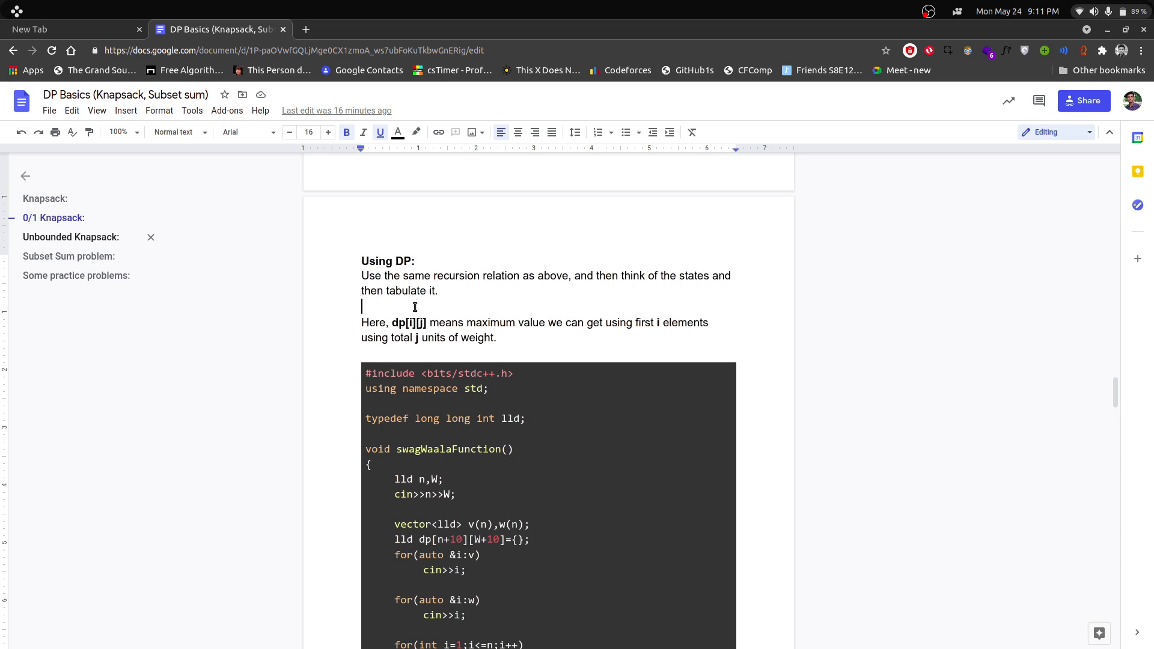
mouse_move(522, 327)
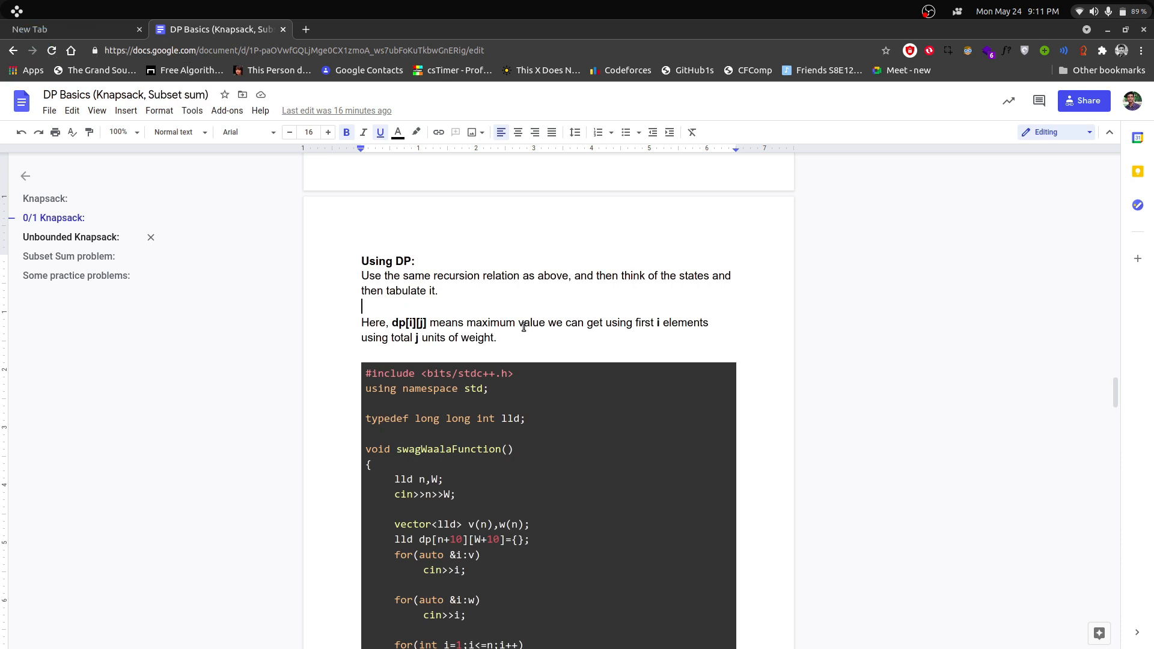
mouse_move(500, 311)
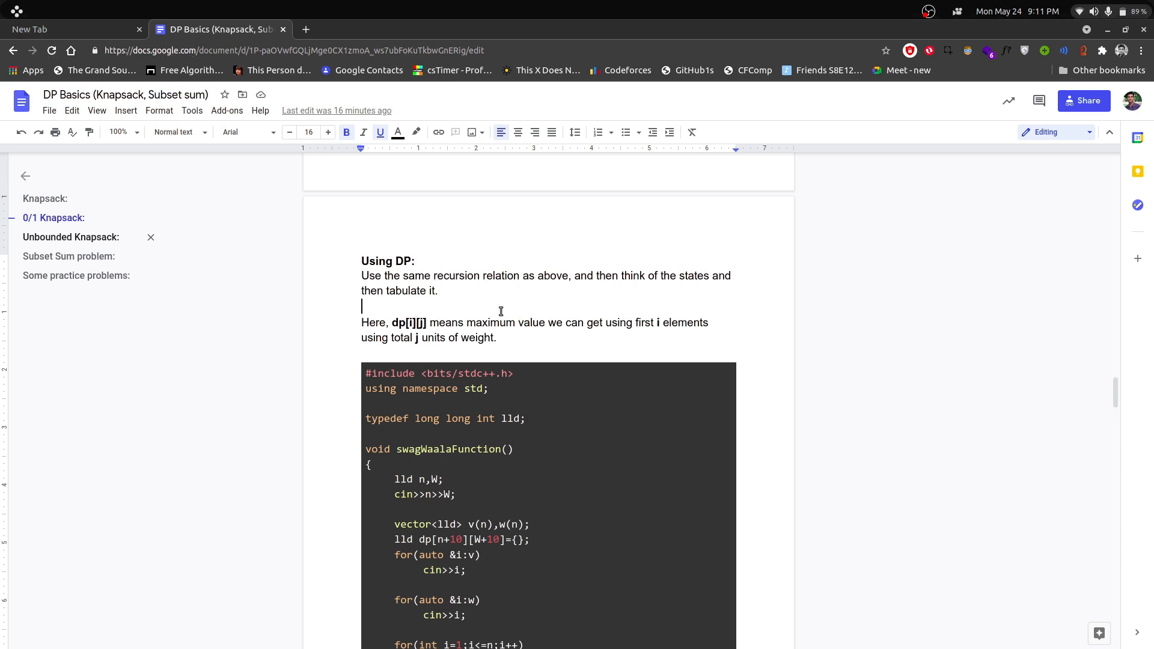
mouse_move(535, 321)
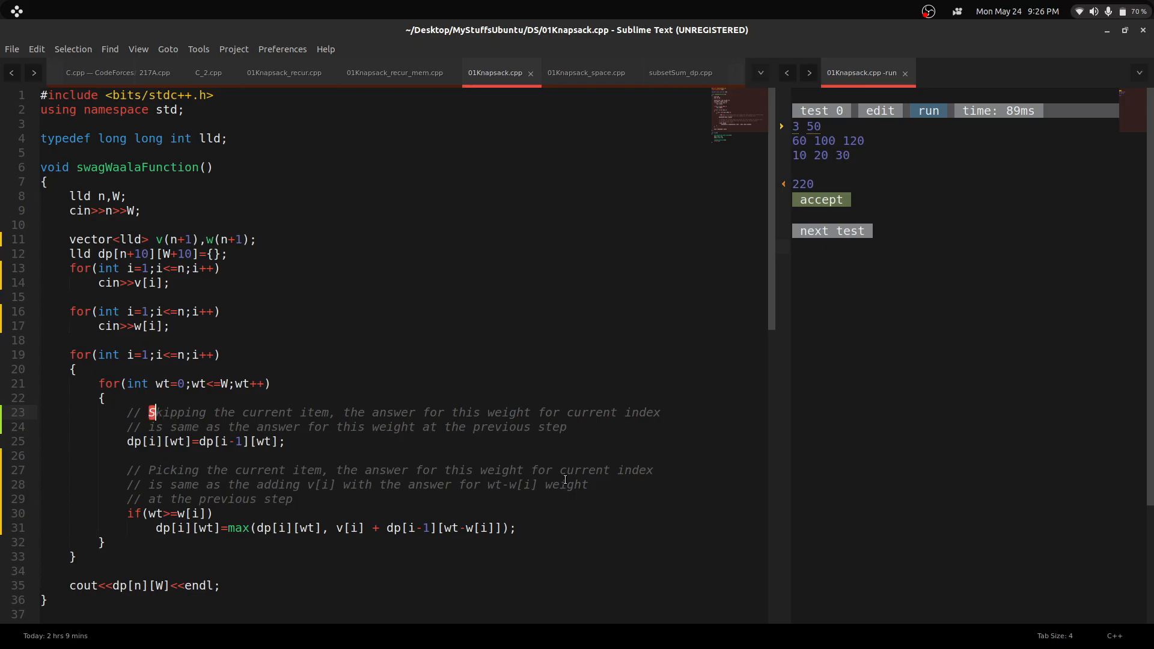
double_click(176, 412)
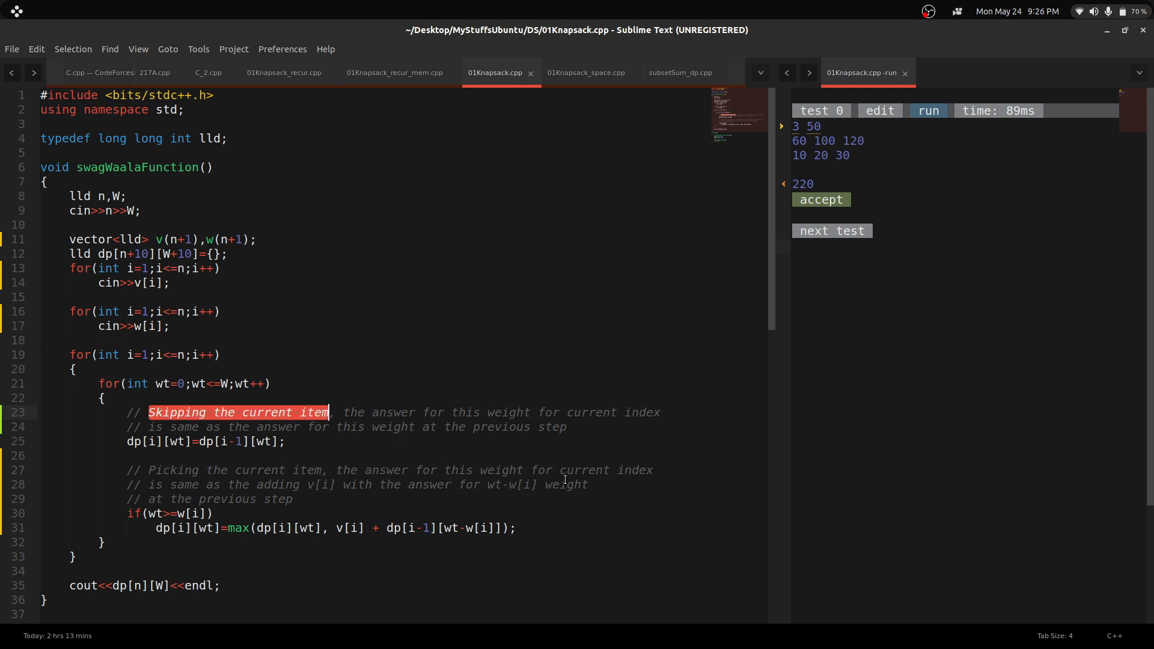
click(487, 412)
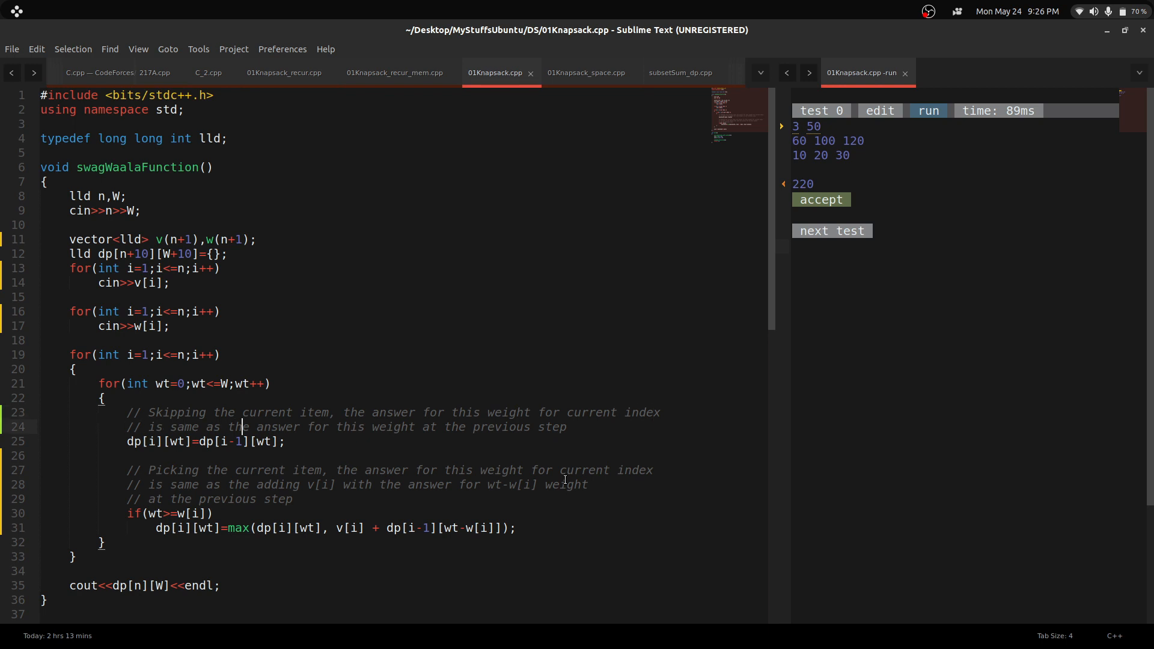
click(467, 426)
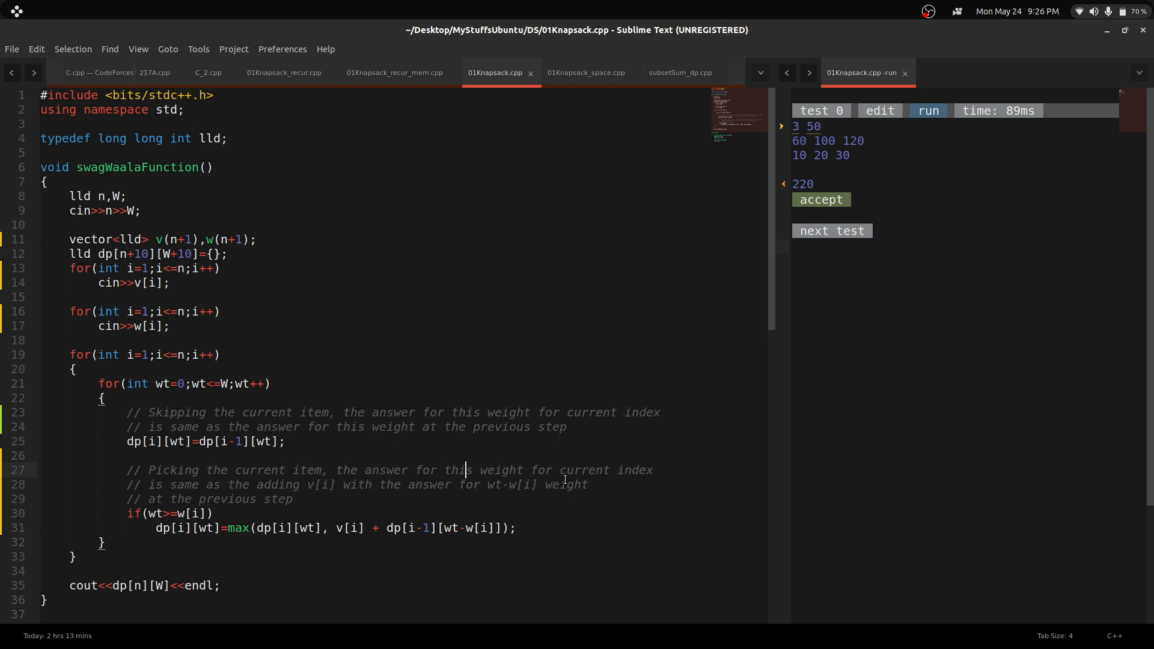
click(329, 470)
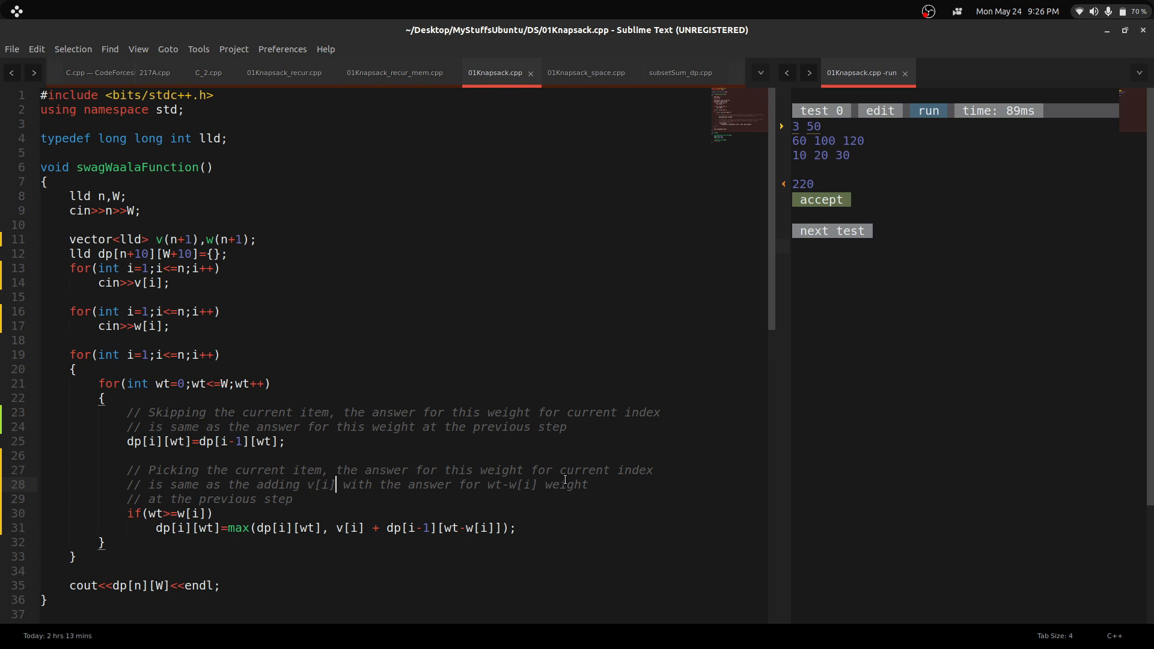
click(488, 484)
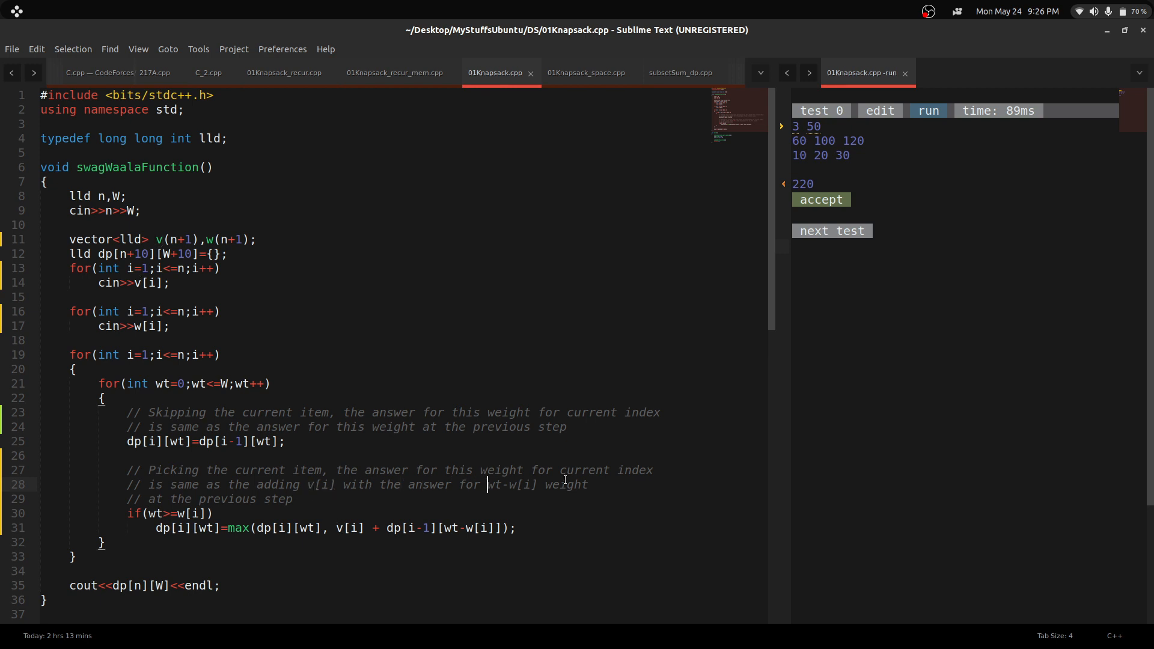
double_click(511, 484)
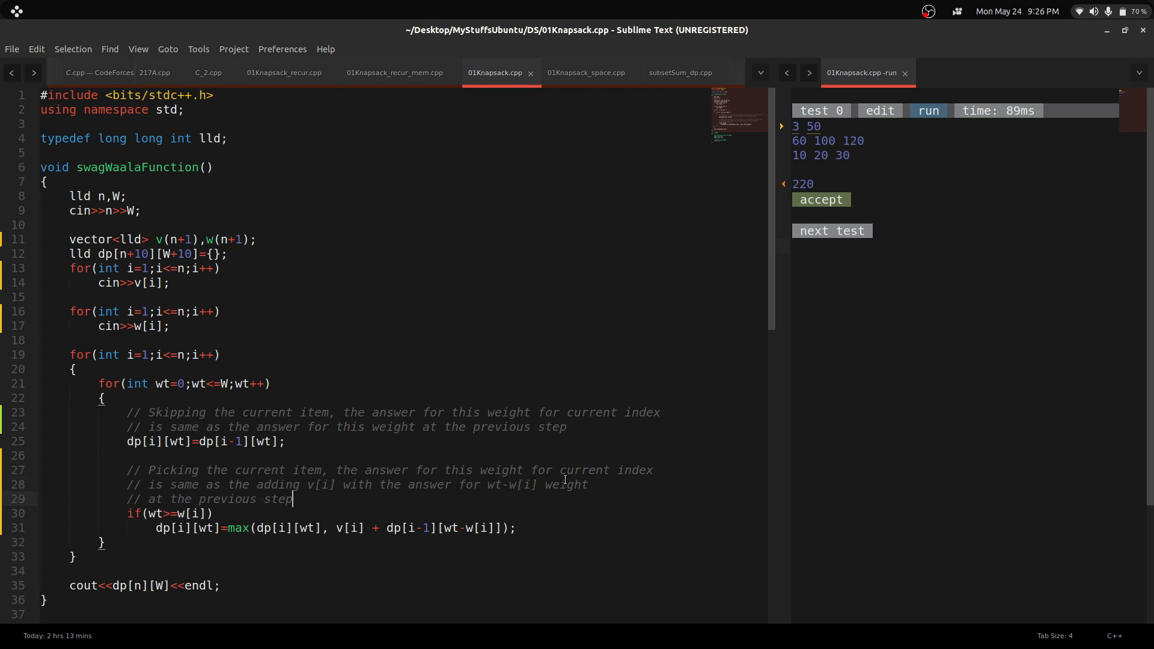
mouse_move(121, 458)
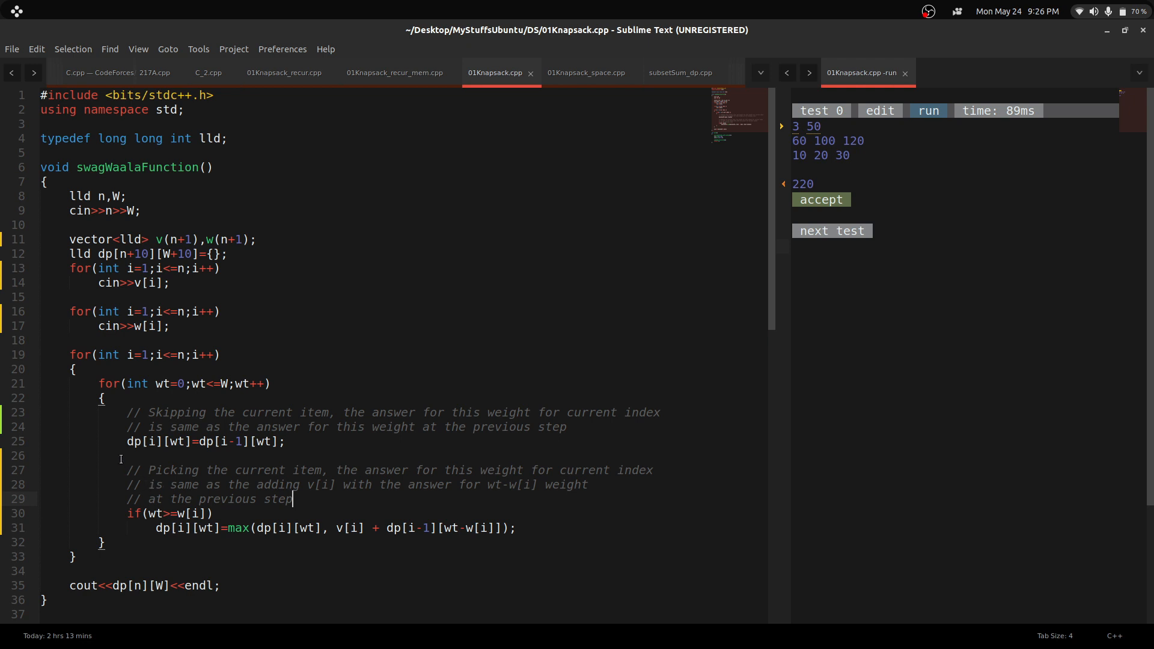
mouse_move(283, 72)
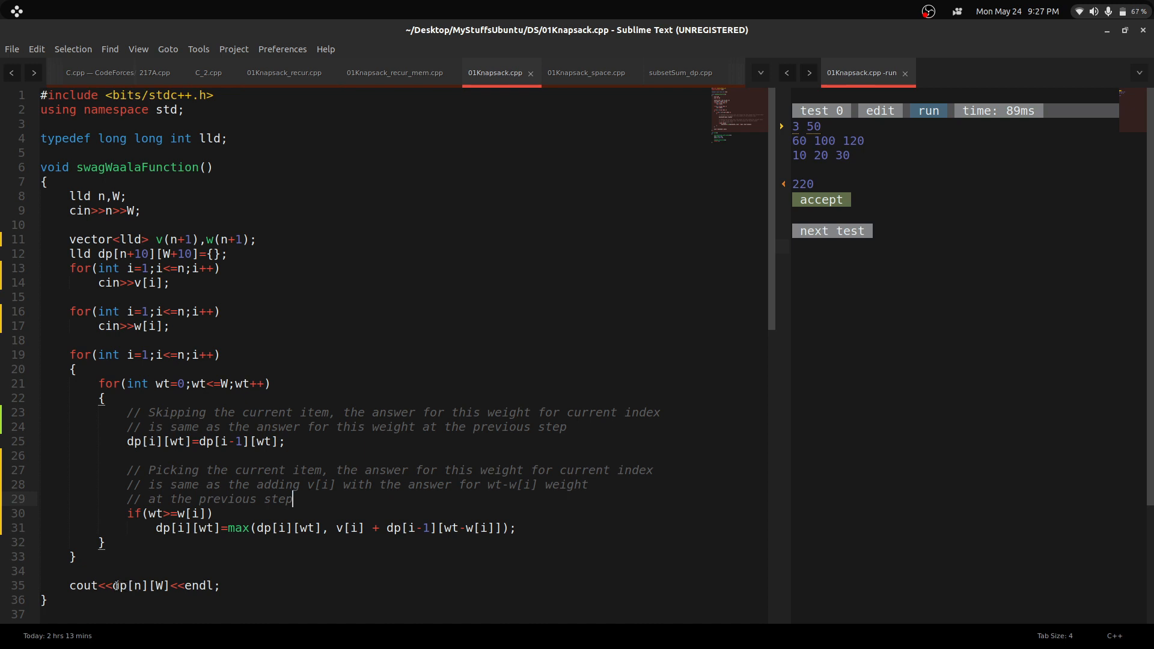
click(155, 585)
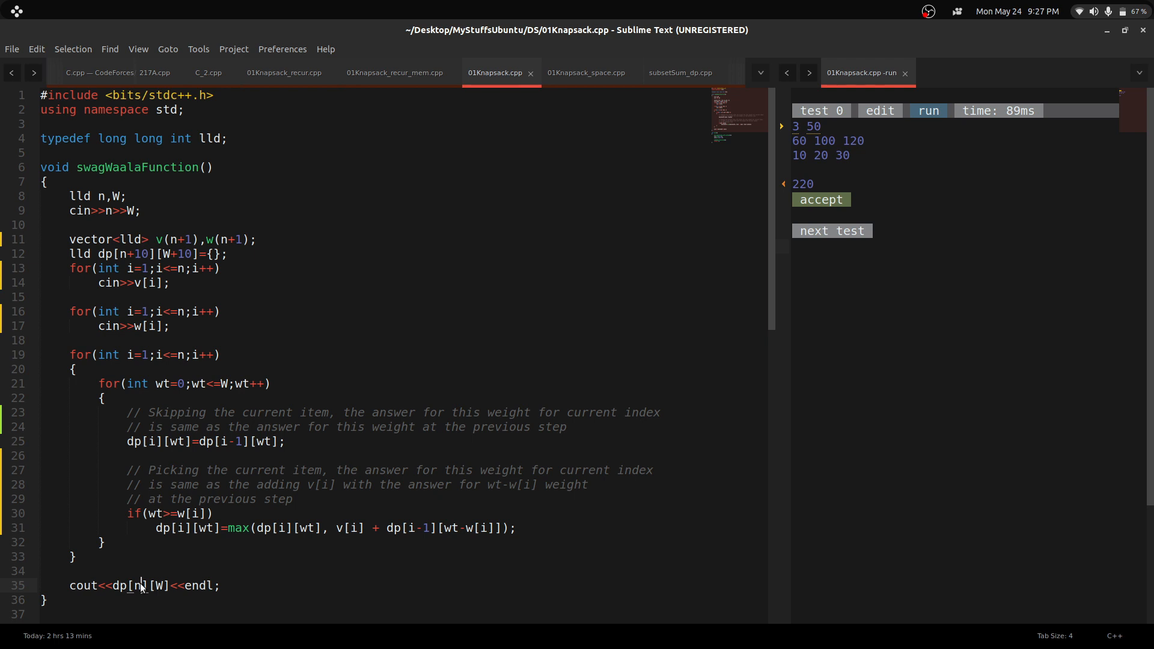
mouse_move(329, 499)
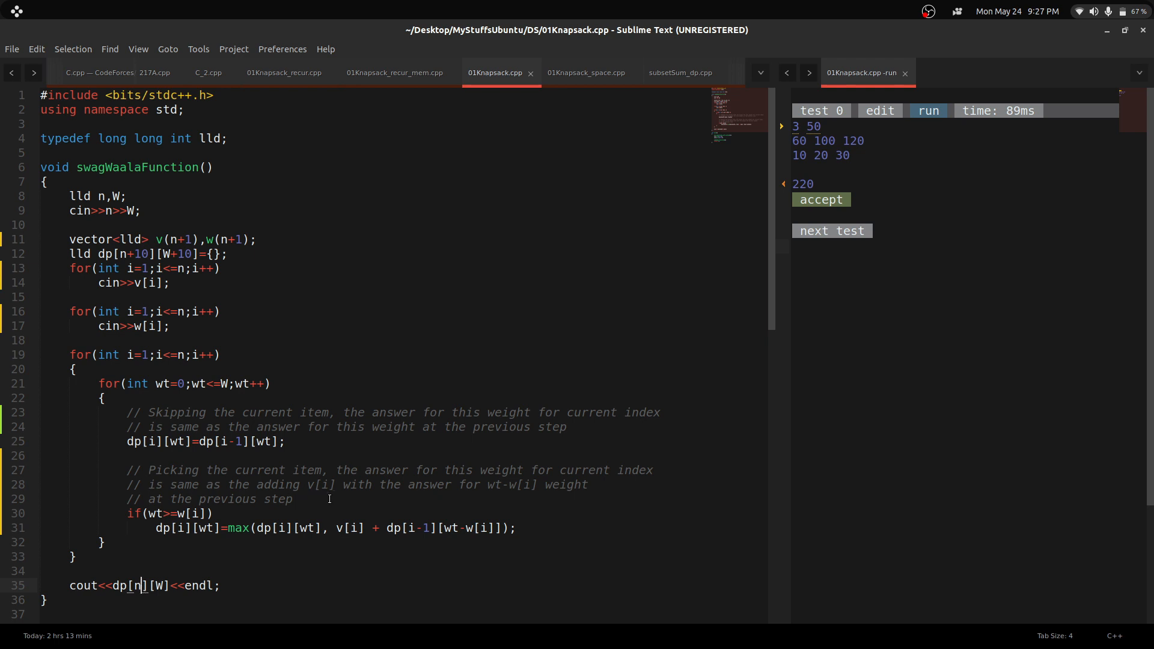
click(292, 499)
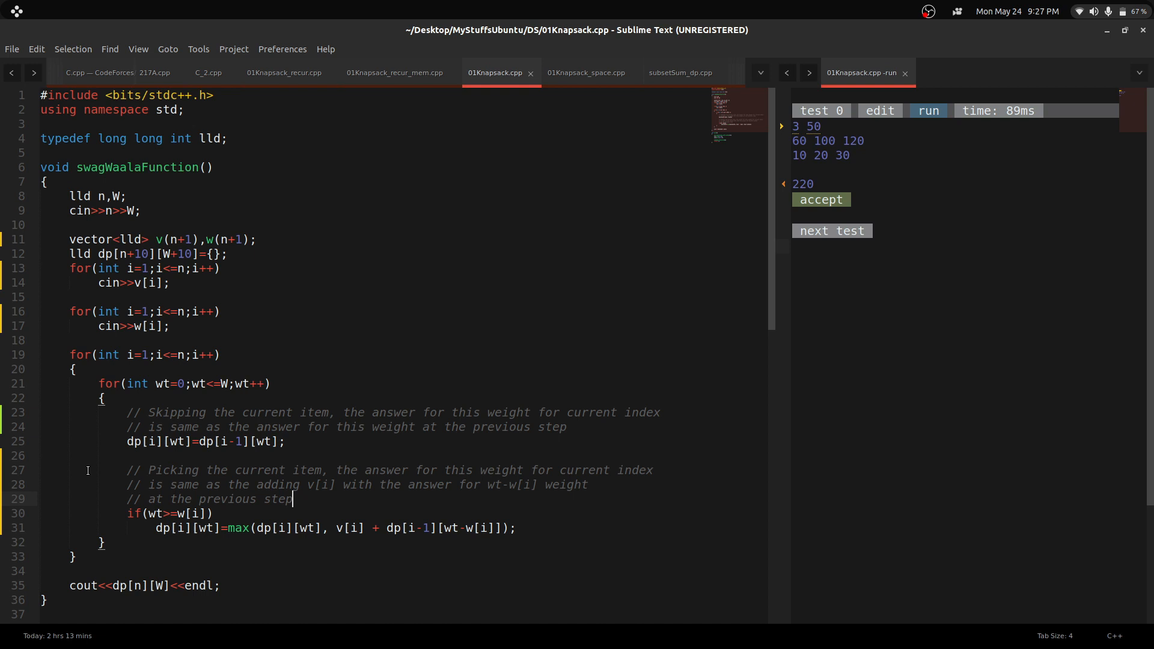
click(99, 354)
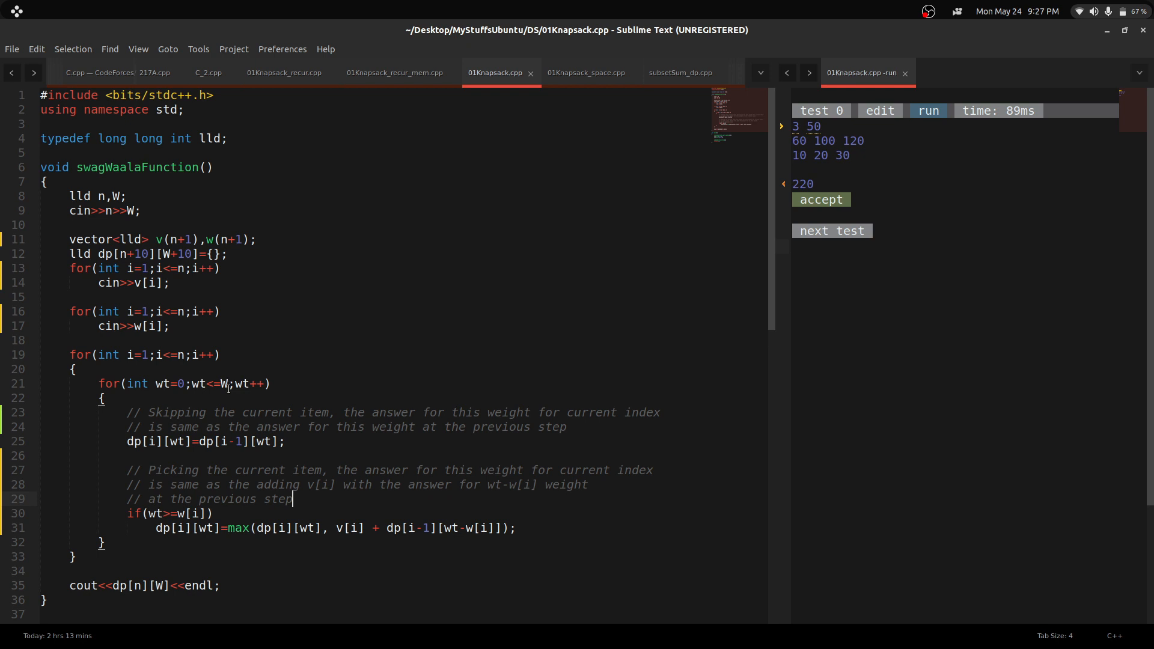
mouse_move(112, 261)
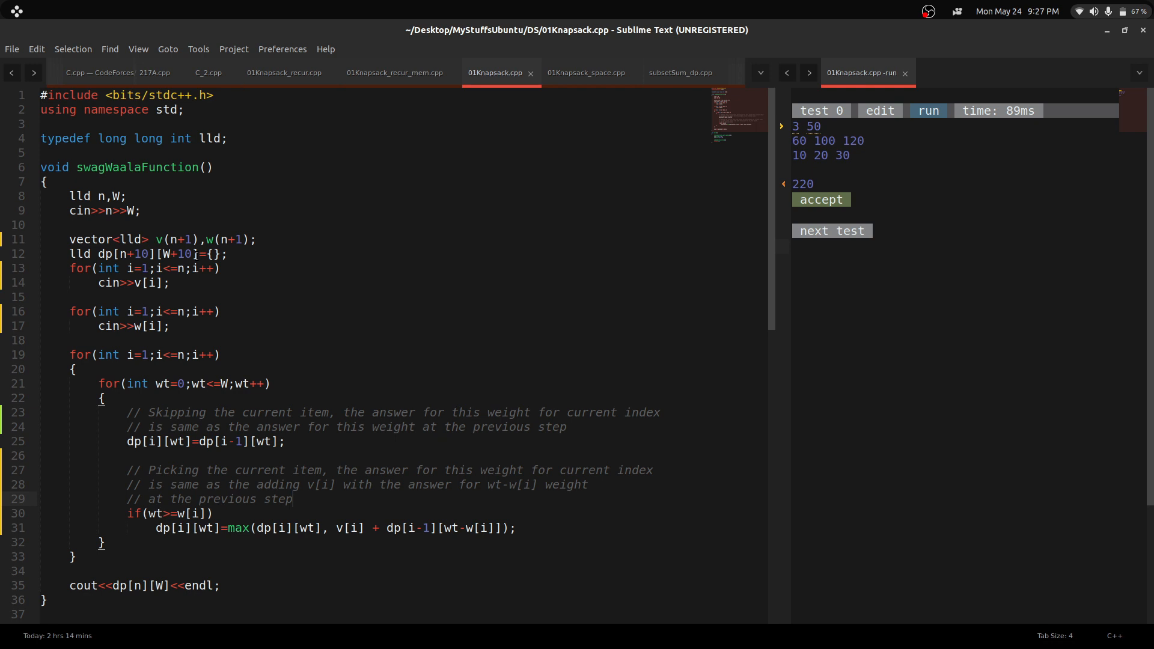
click(293, 499)
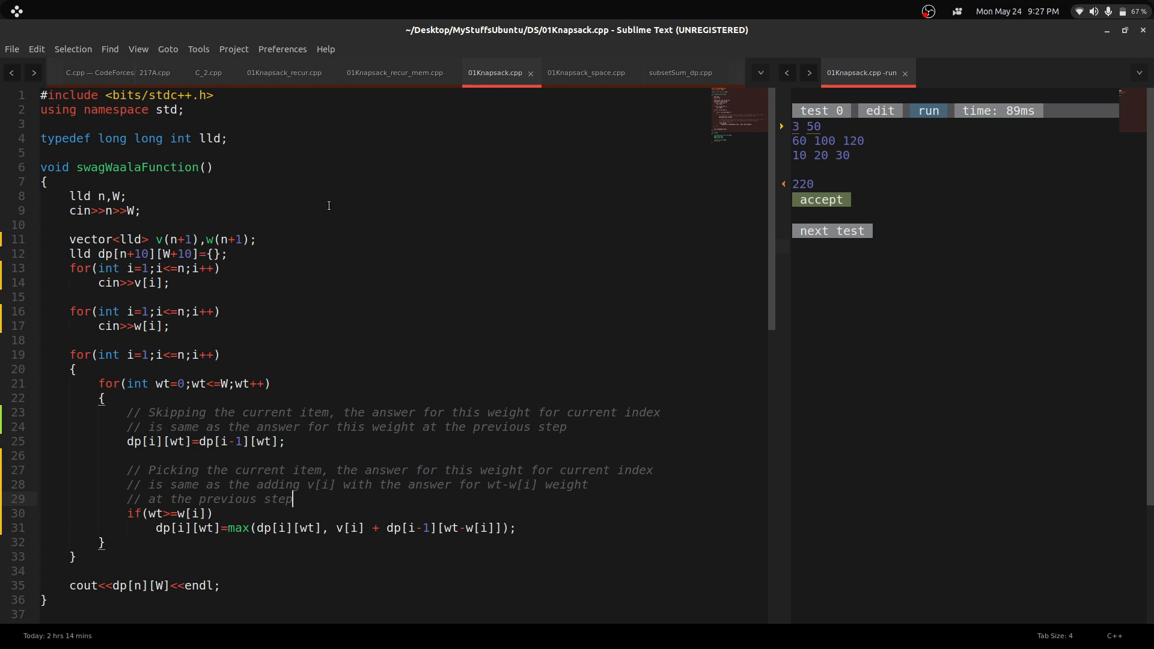
click(368, 72)
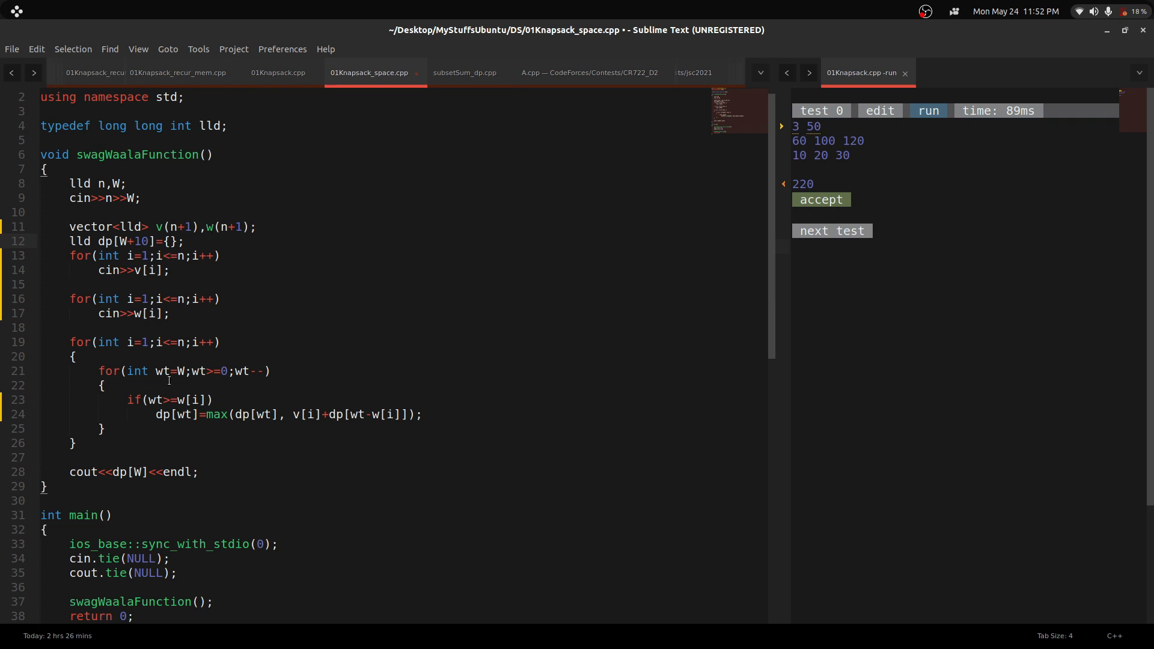
- Run 01Knapsack_space.cpp, confirm accepted output 220, and return to the Google Doc
click(186, 241)
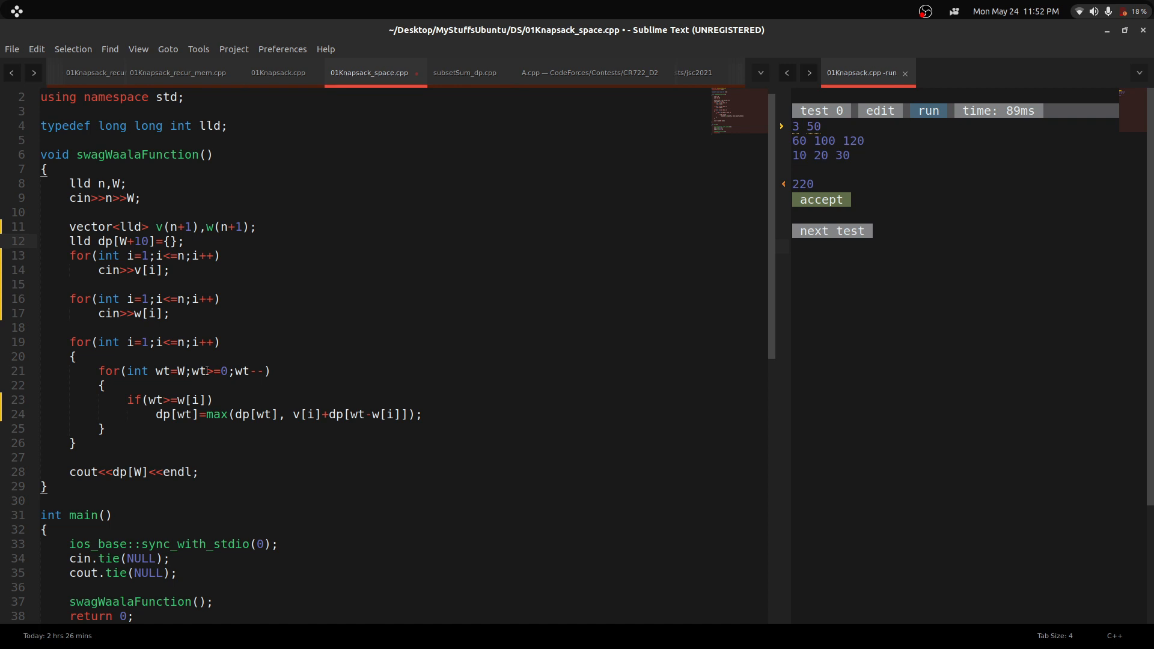
click(187, 242)
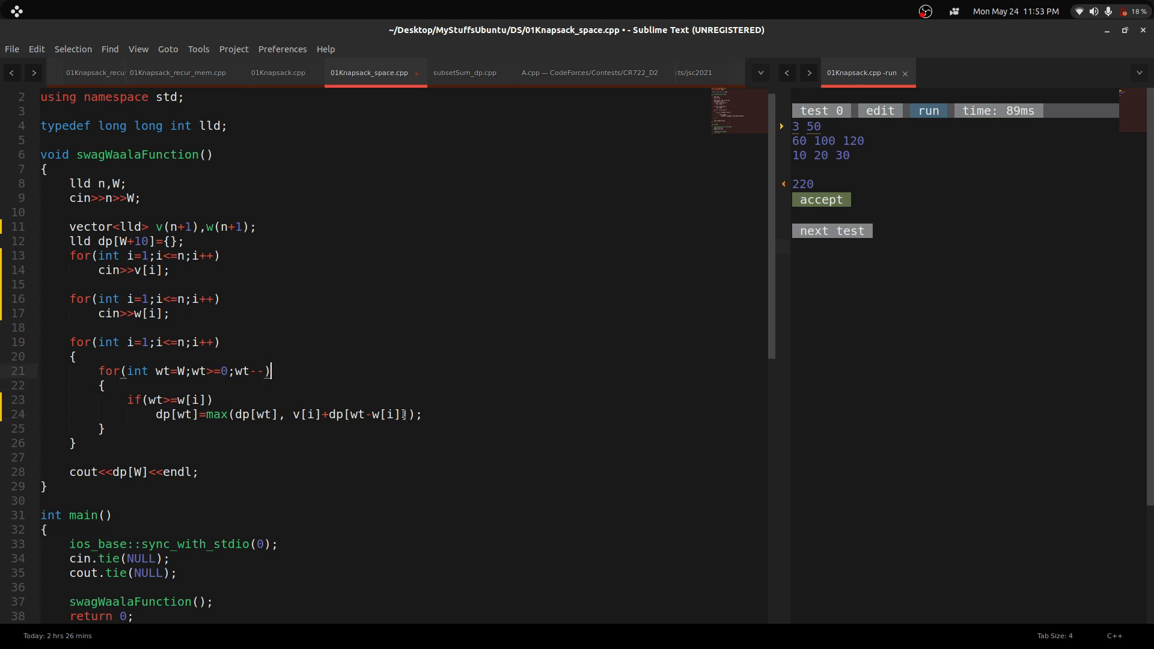
mouse_move(270, 371)
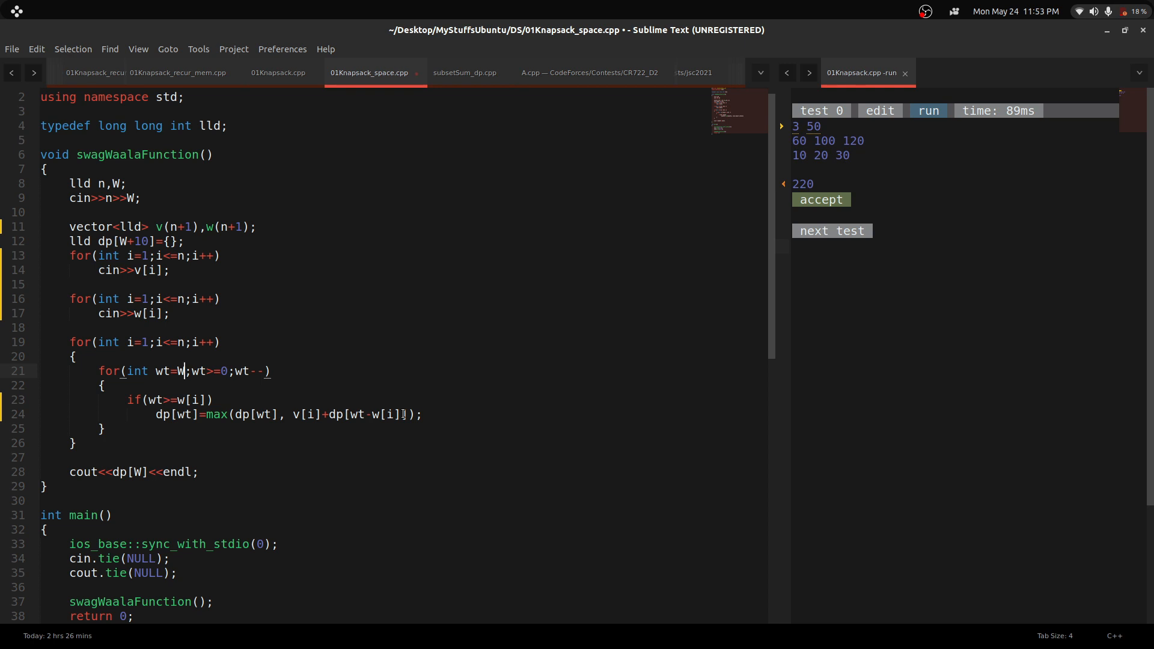
mouse_move(184, 371)
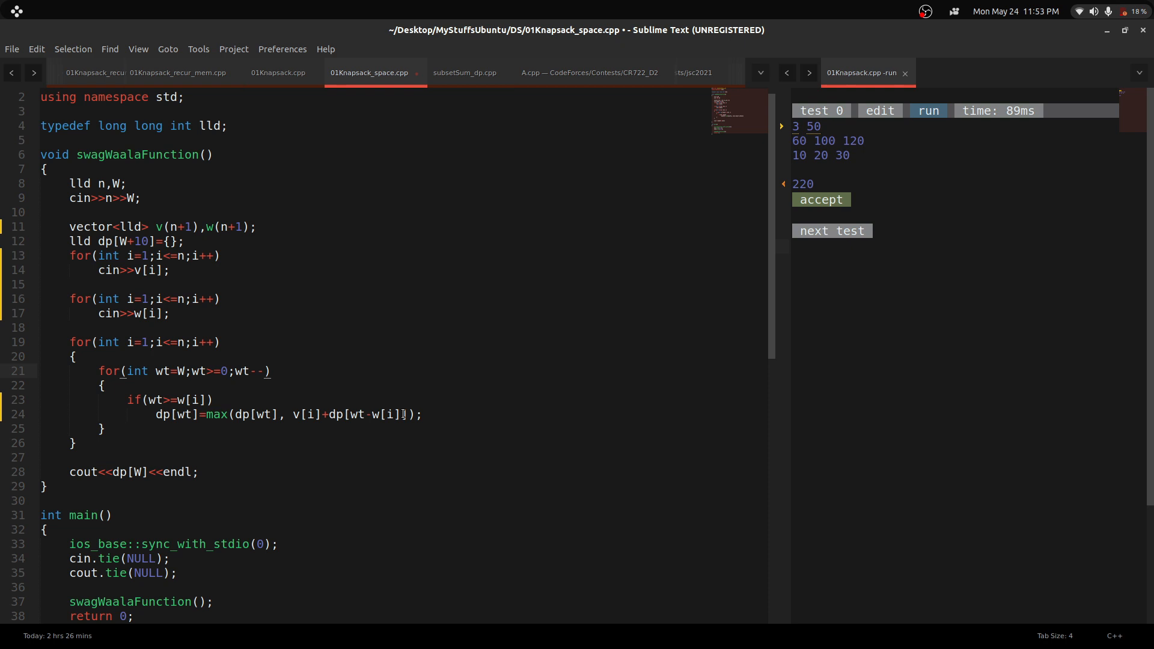
click(183, 371)
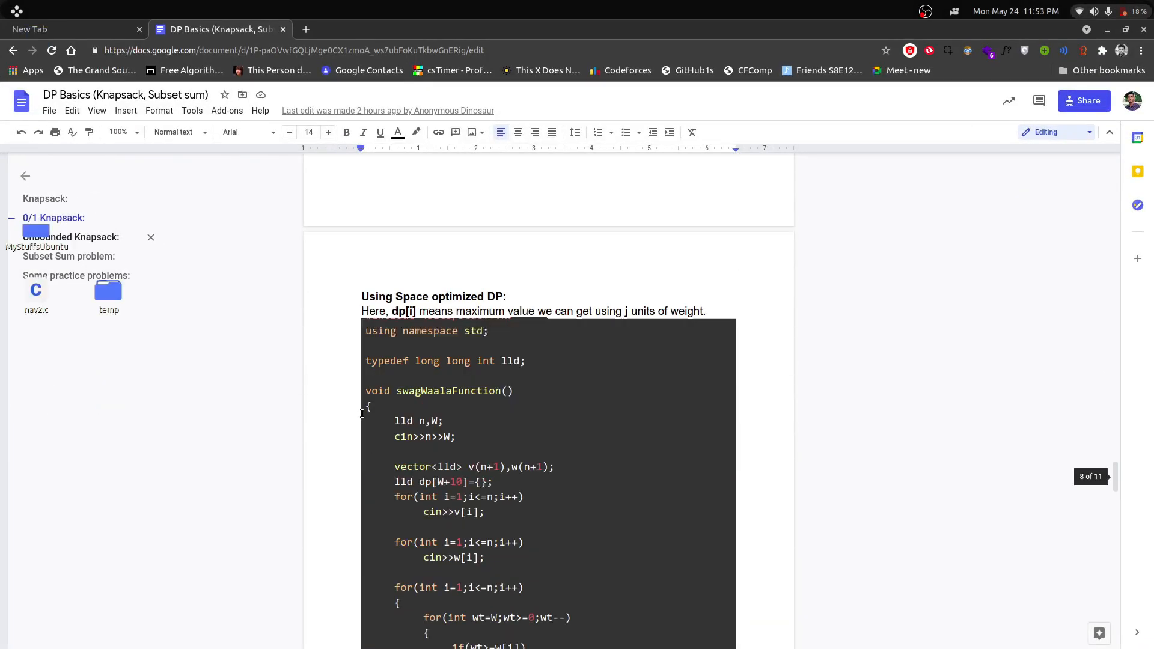
- Scroll past the one-dimensional dp code to the Unbounded Knapsack exercise section
scroll(down, 3)
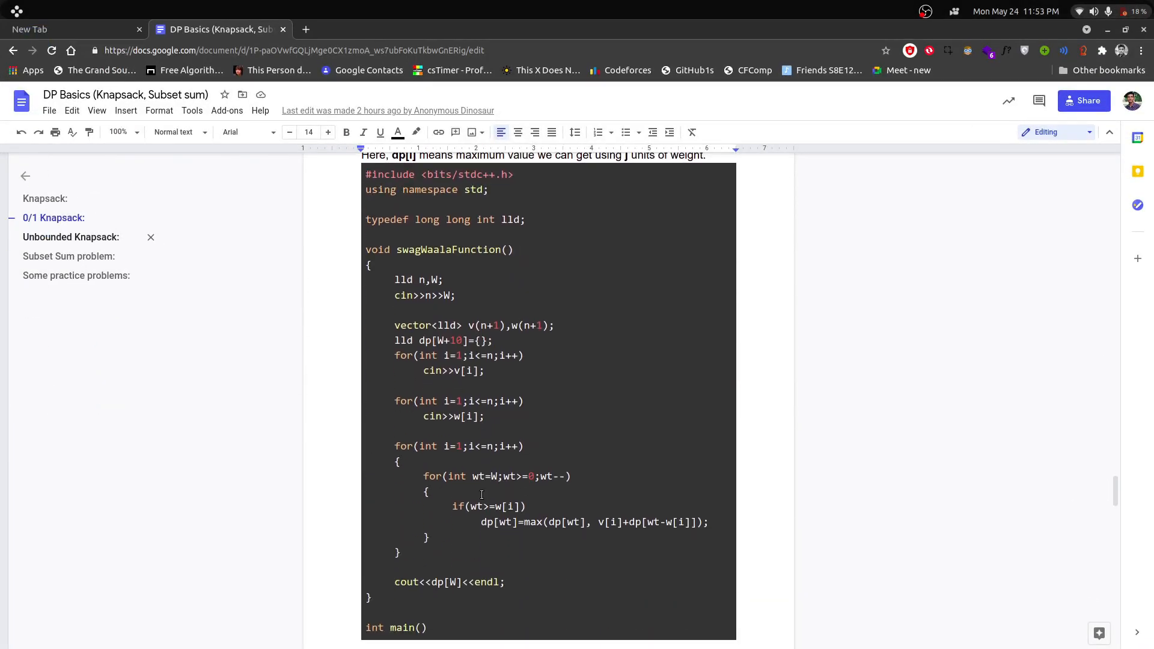
scroll(down, 3)
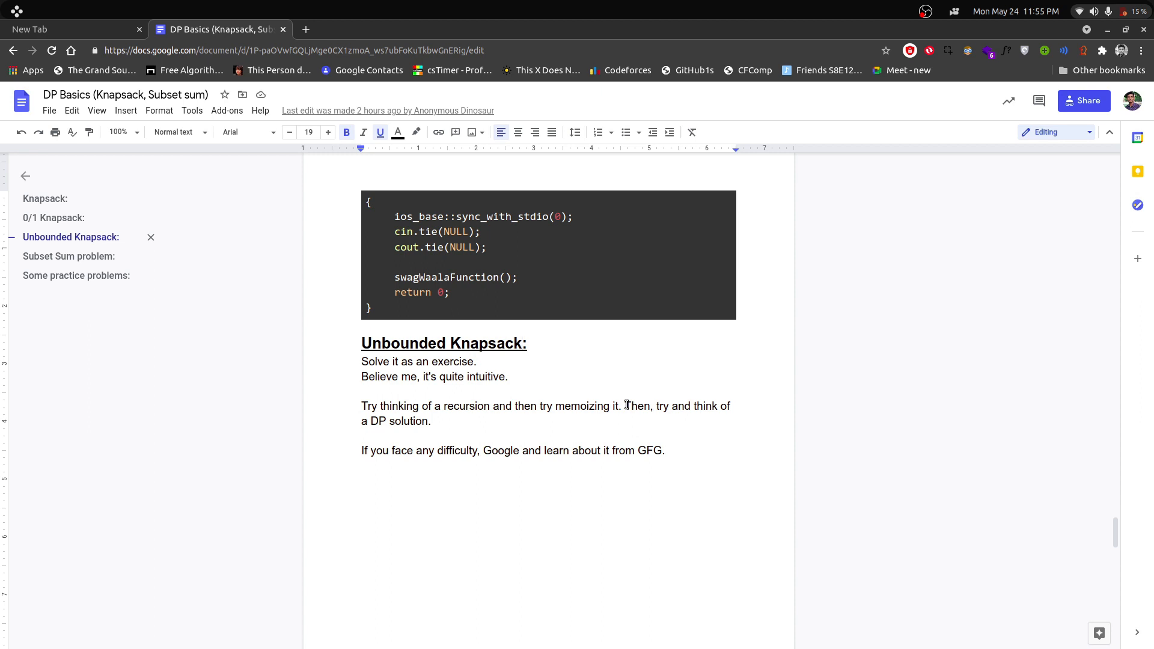
click(626, 406)
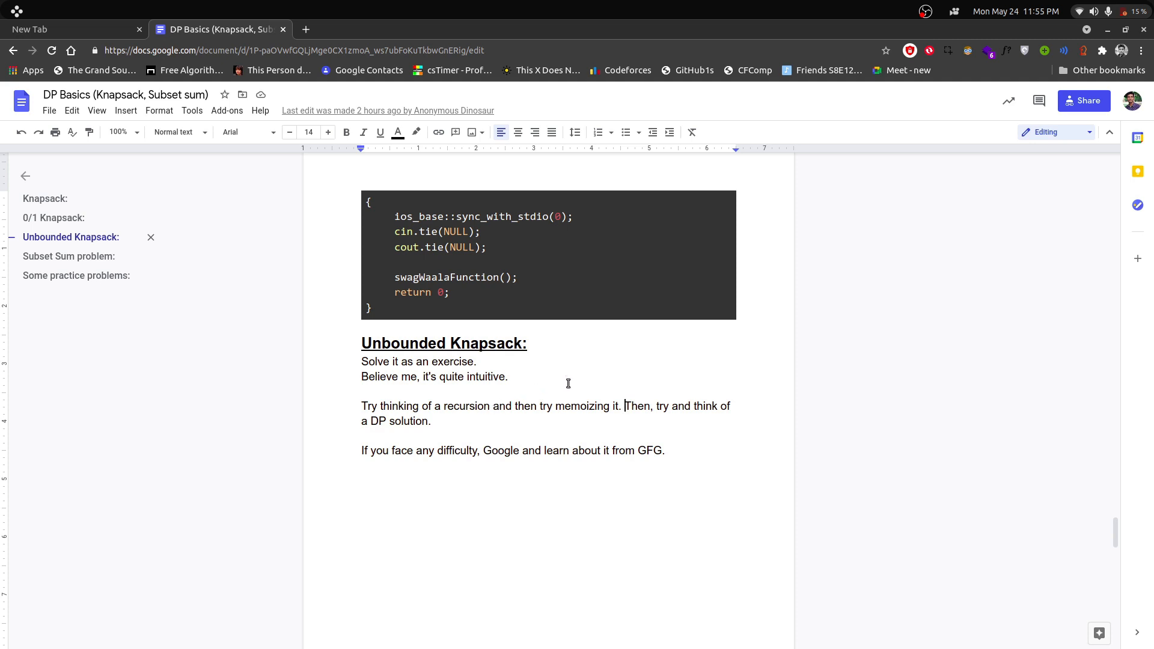
mouse_move(492, 426)
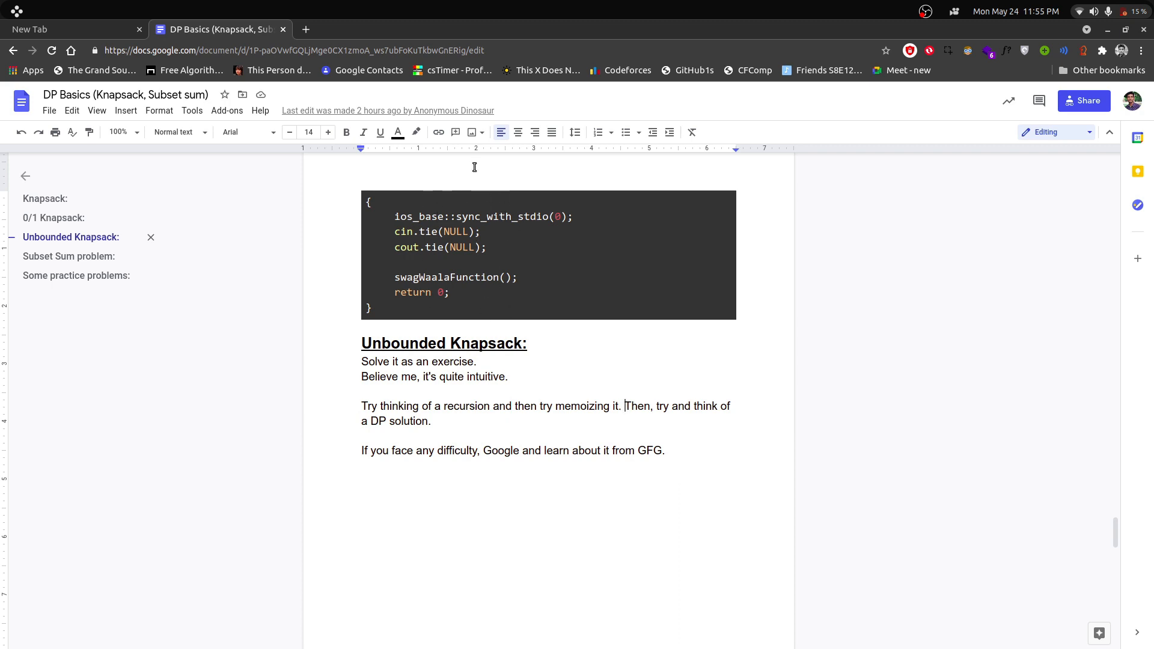
mouse_move(512, 325)
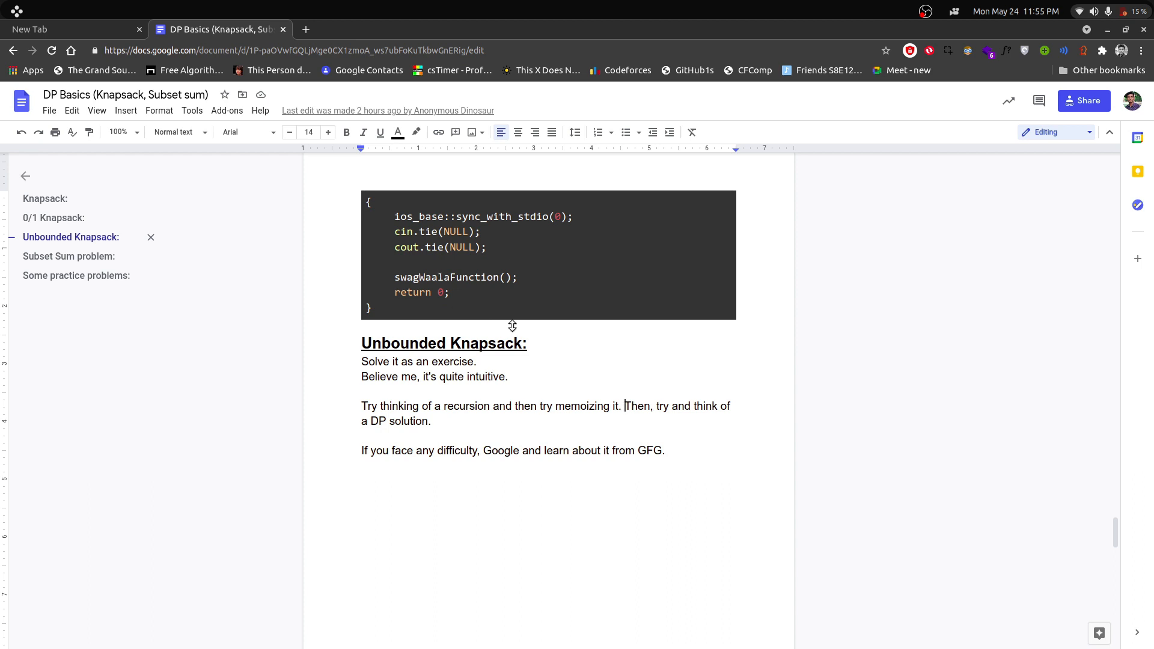
mouse_move(555, 378)
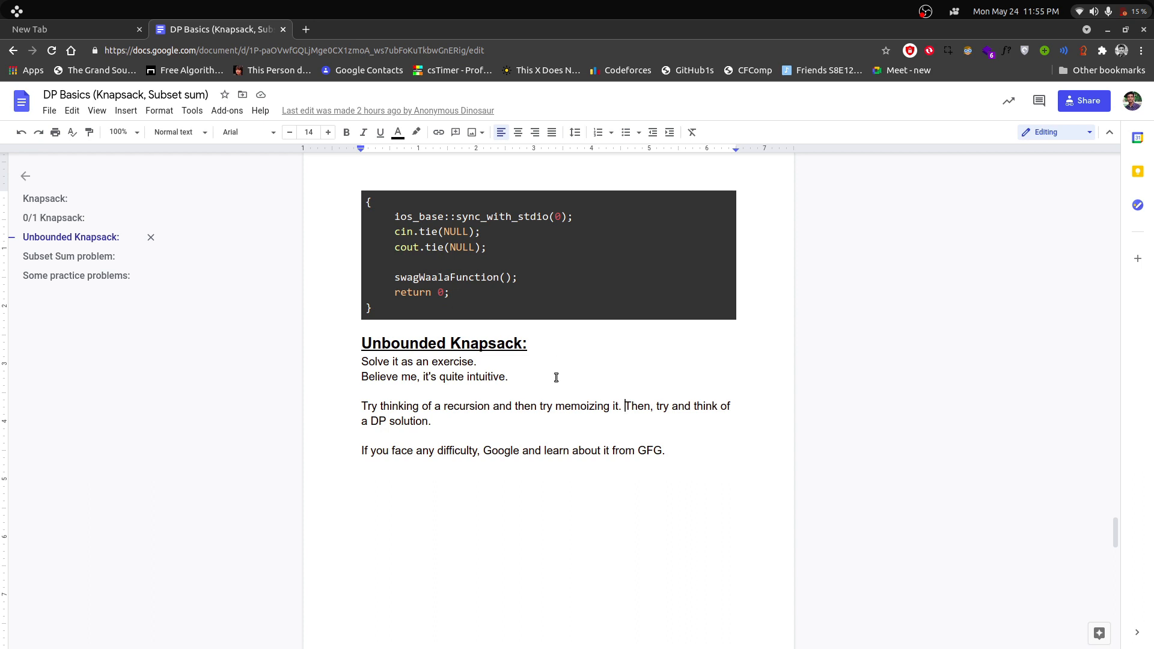
scroll(down, 3)
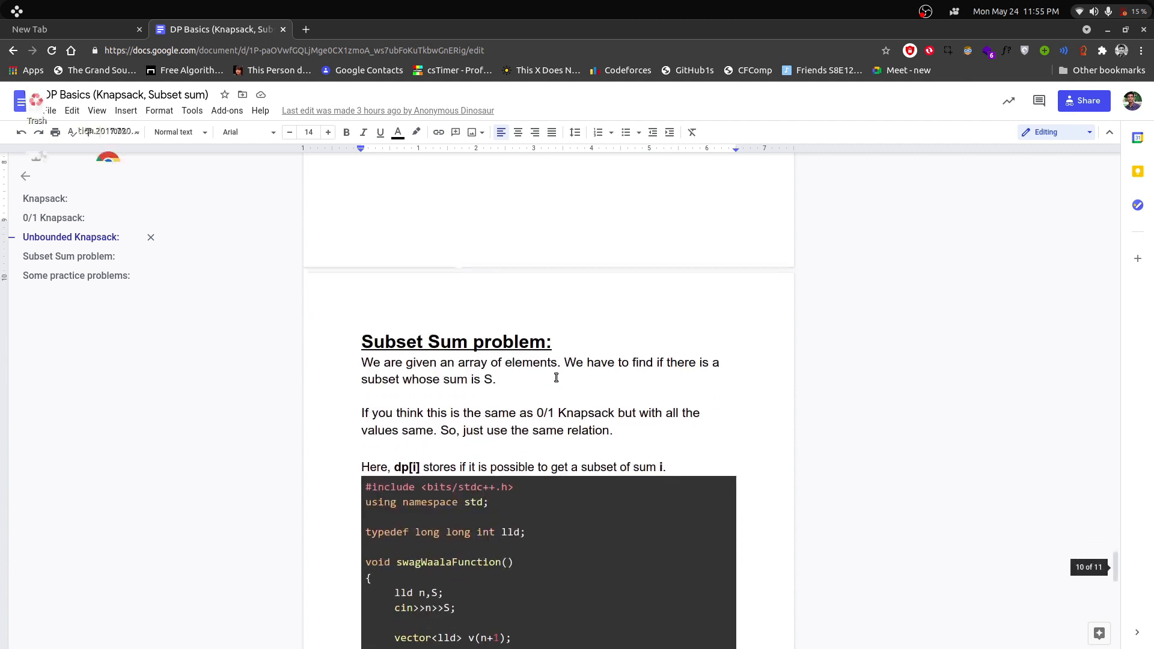
- Scroll to the Subset Sum description and its dp[sum-v[i]] update loop
scroll(down, 3)
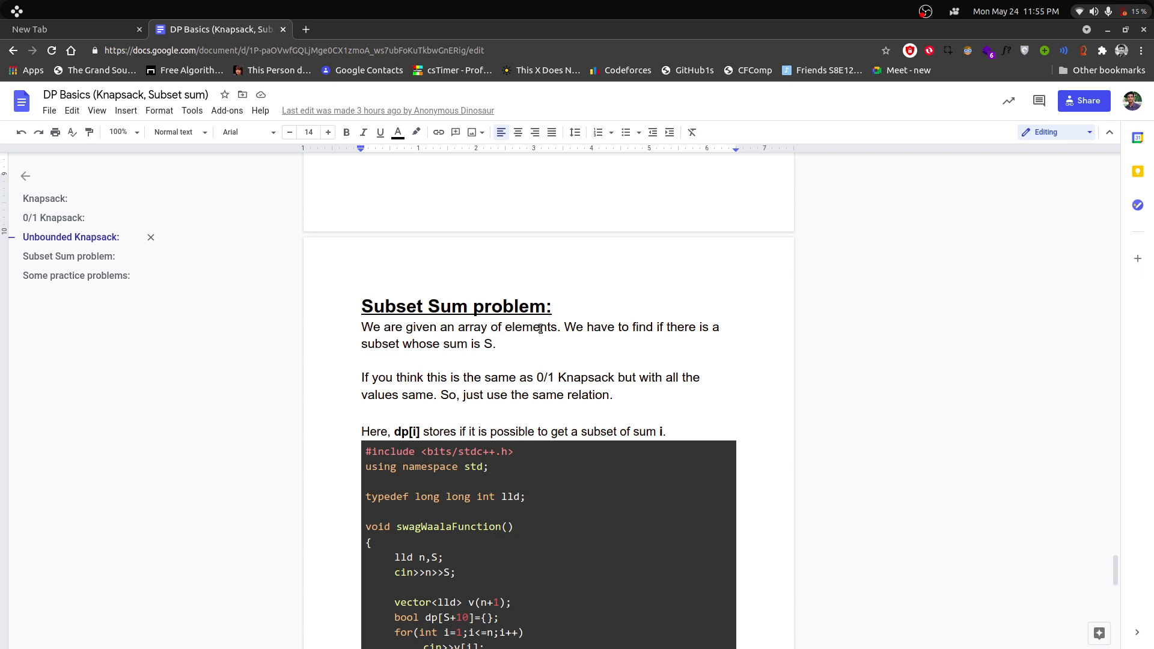
mouse_move(497, 353)
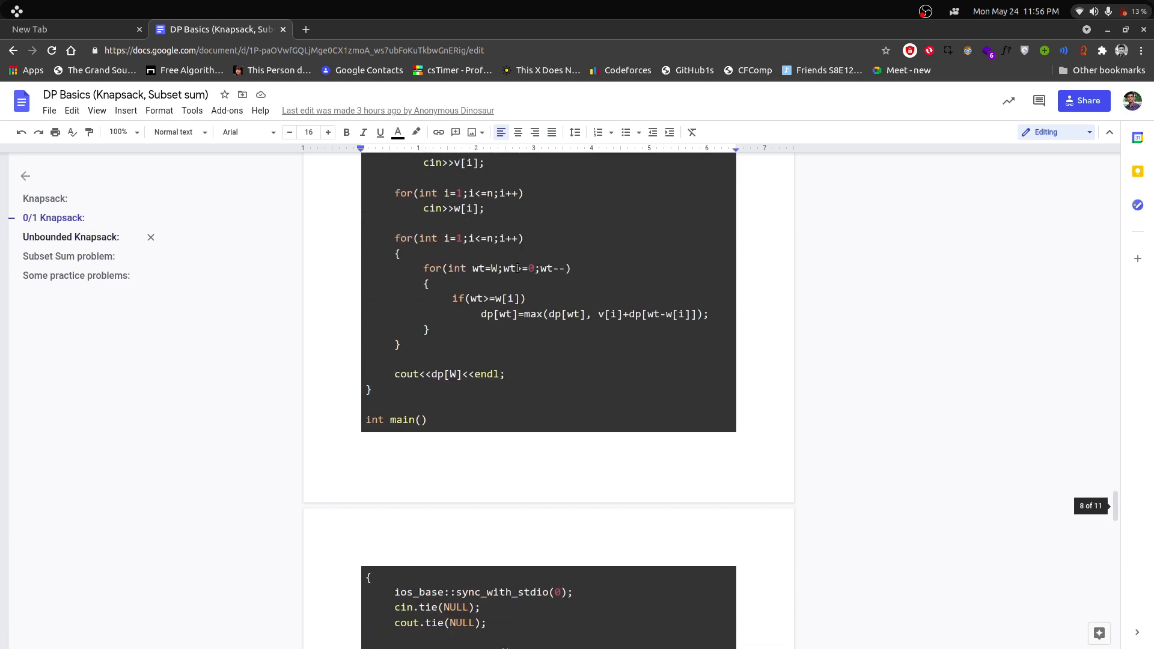
scroll(down, 3)
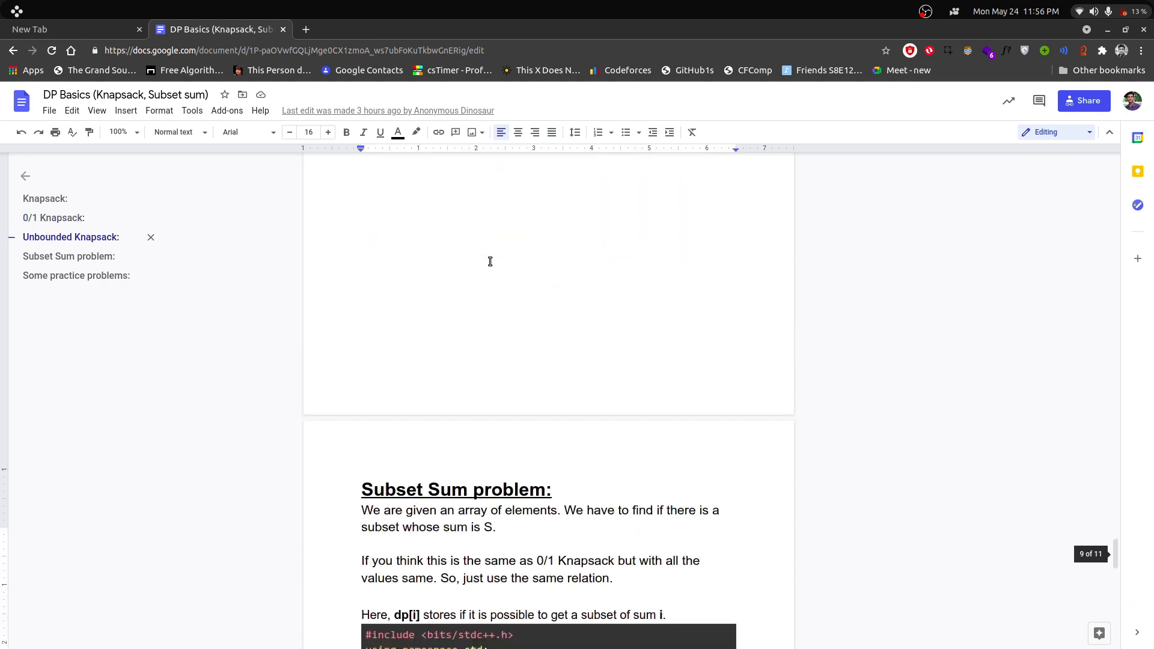
scroll(down, 3)
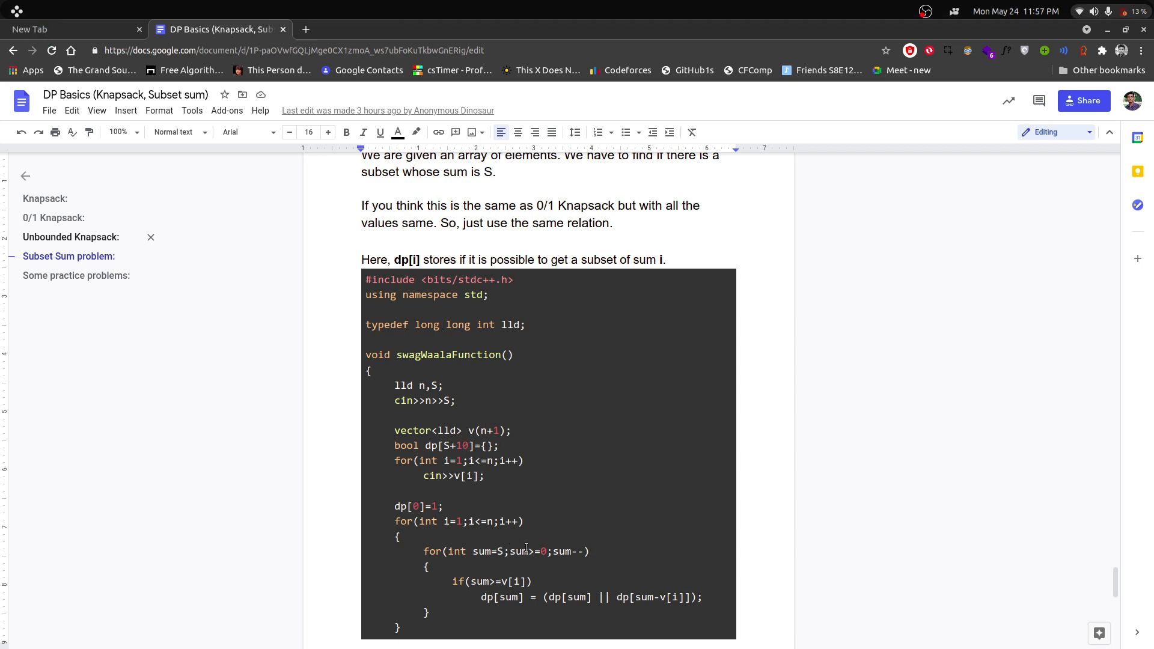
scroll(down, 3)
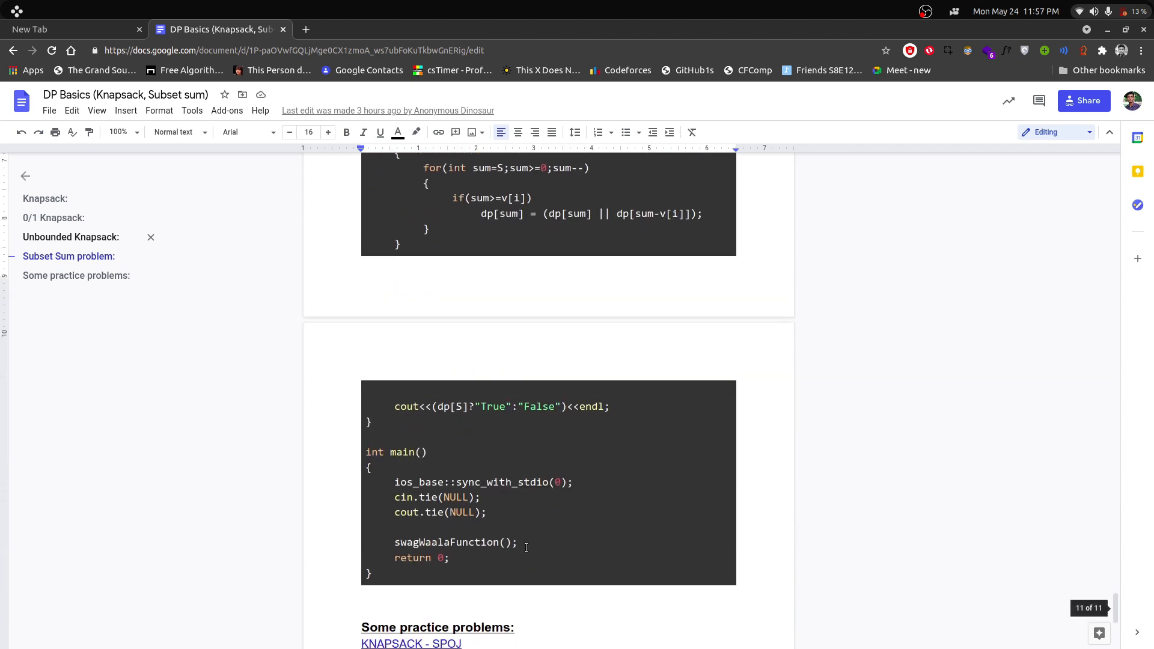
scroll(up, 3)
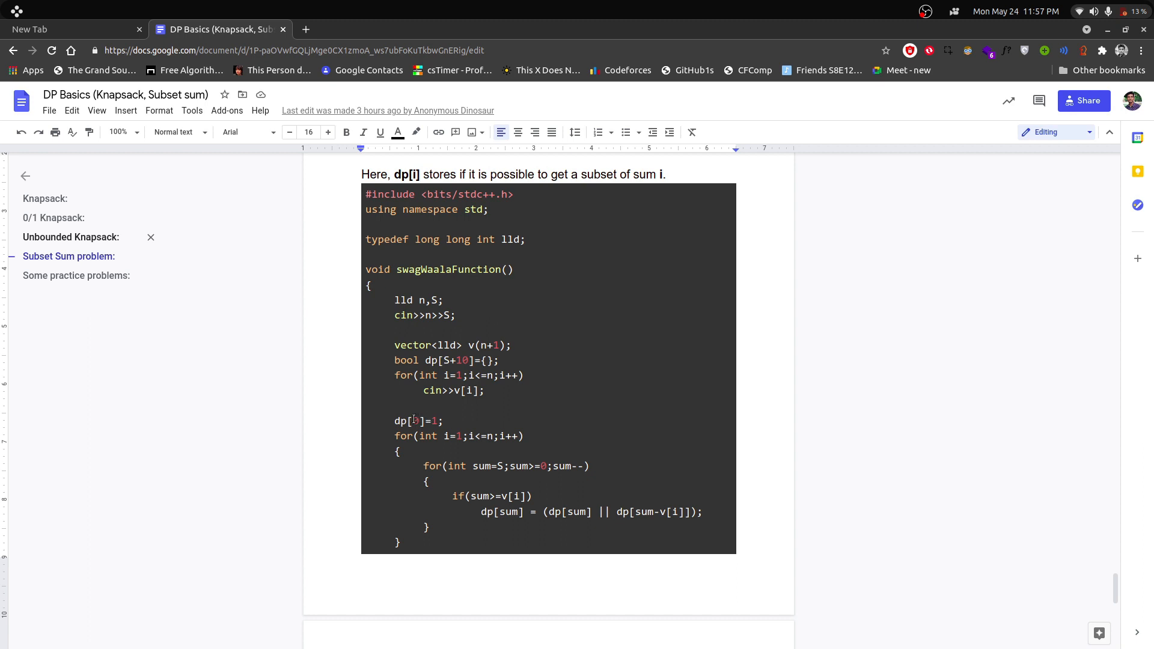
click(418, 421)
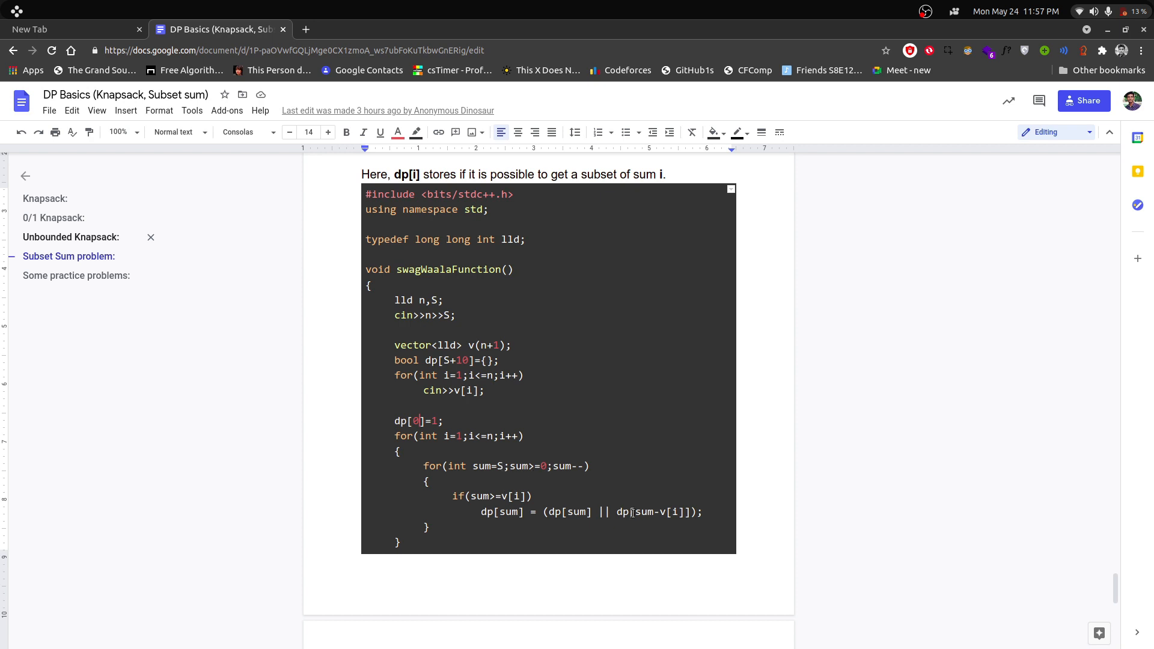
double_click(658, 512)
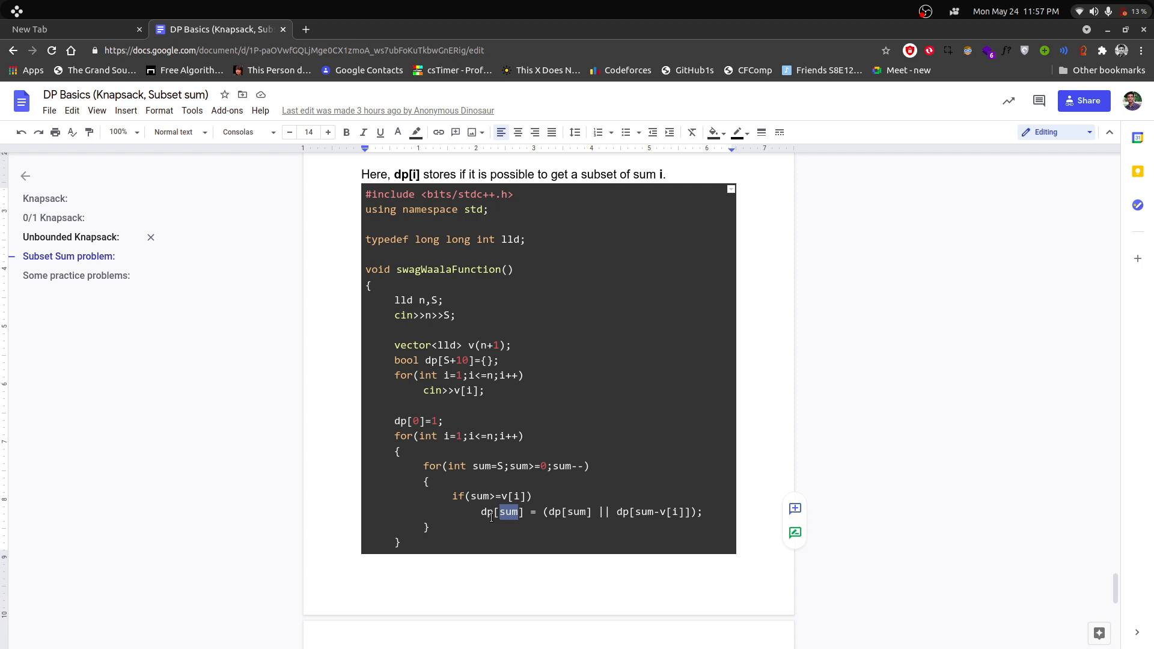
scroll(down, 3)
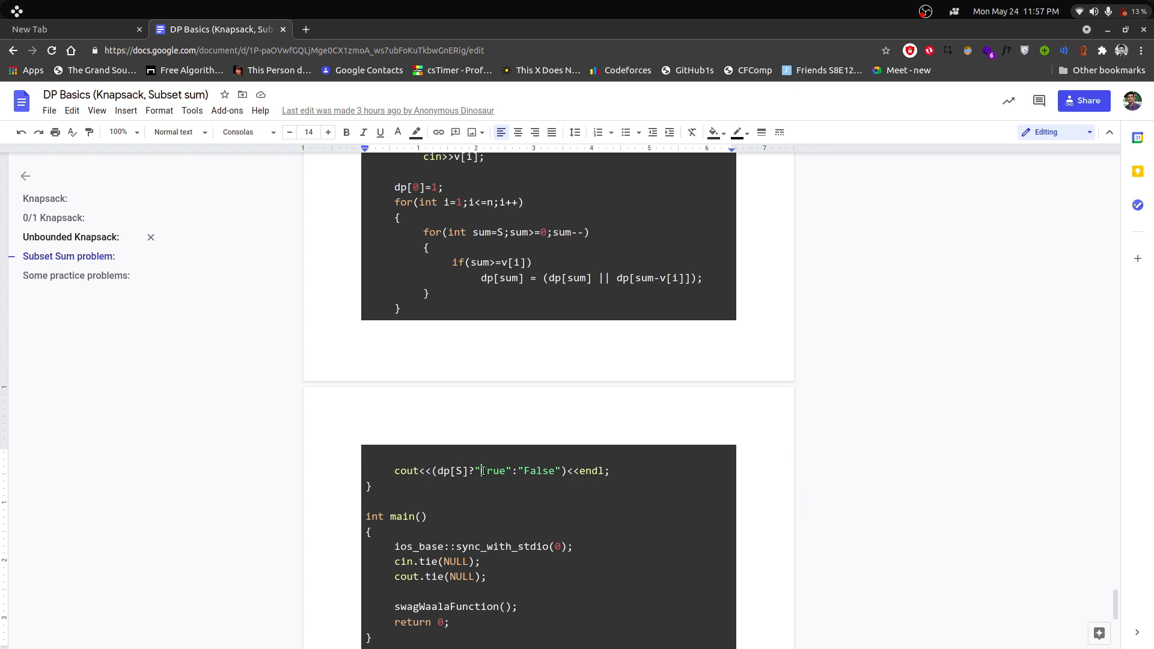
double_click(541, 471)
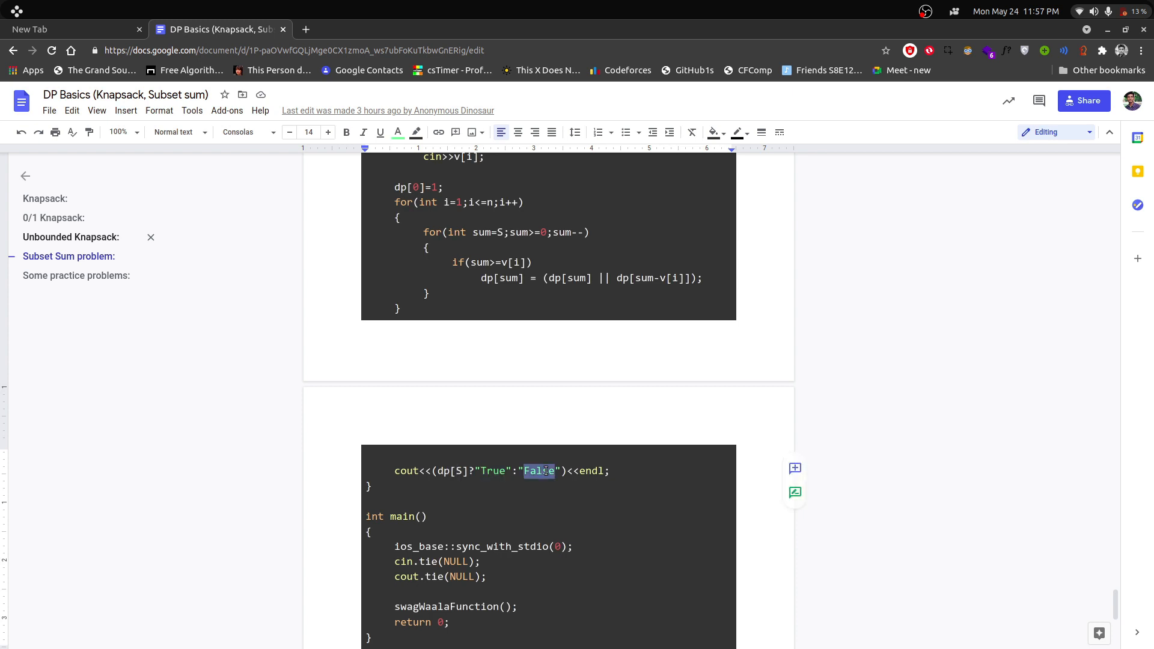
click(610, 470)
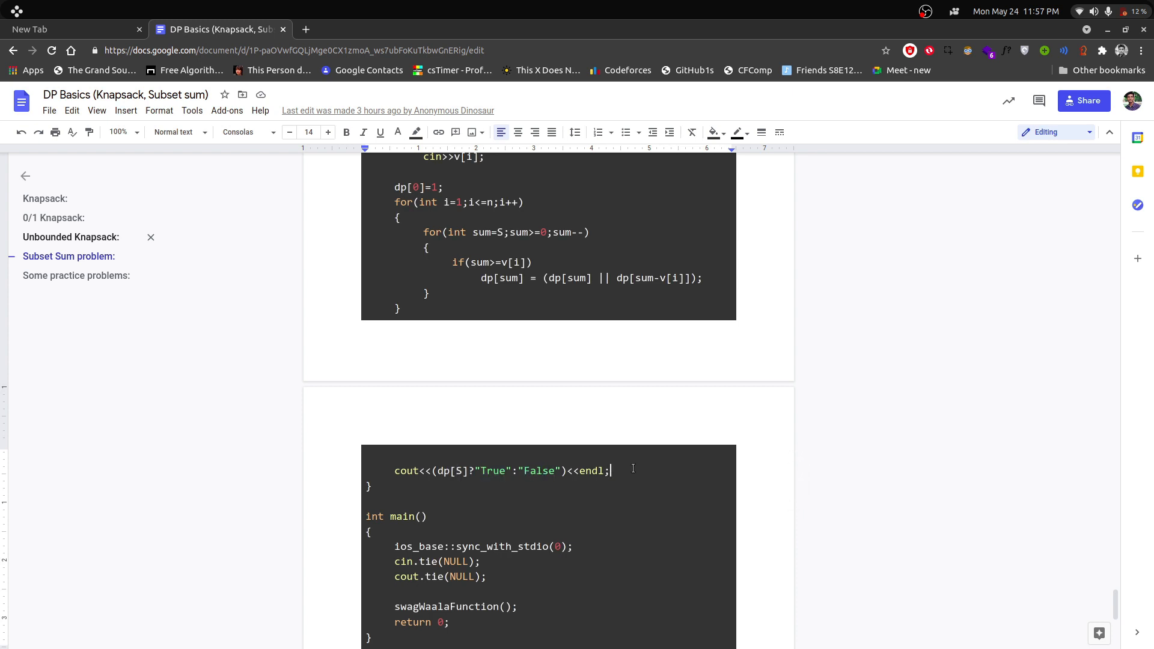
- Scroll to the closing practice problems list with SPOJ, Codechef and Codeforces links
scroll(down, 3)
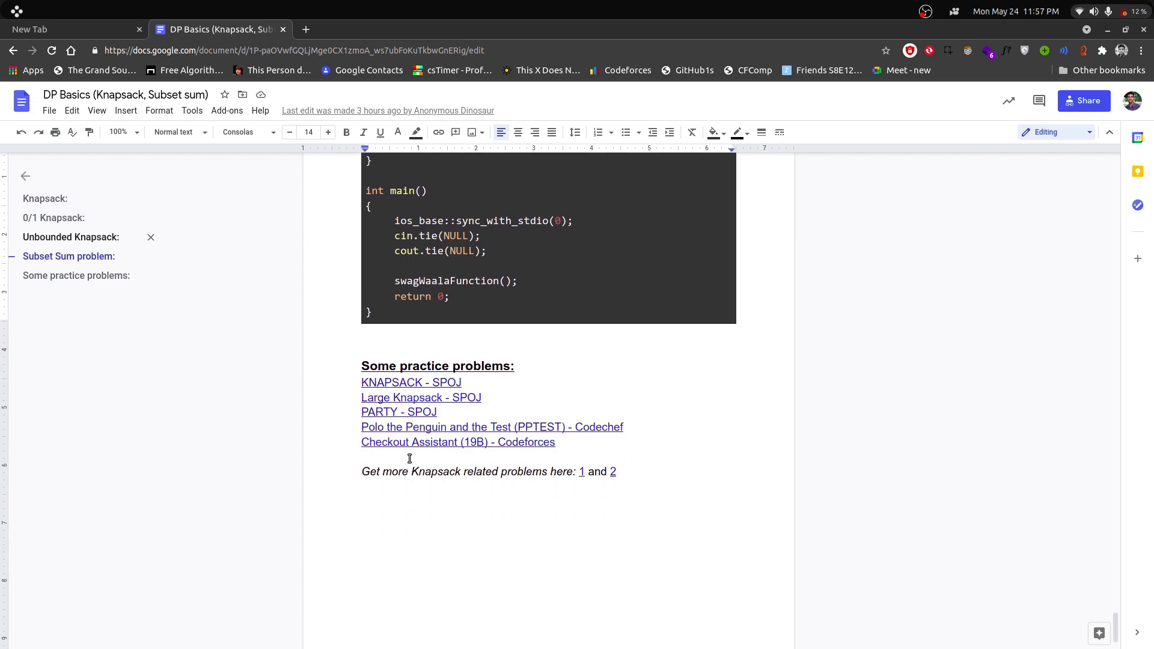
mouse_move(452, 388)
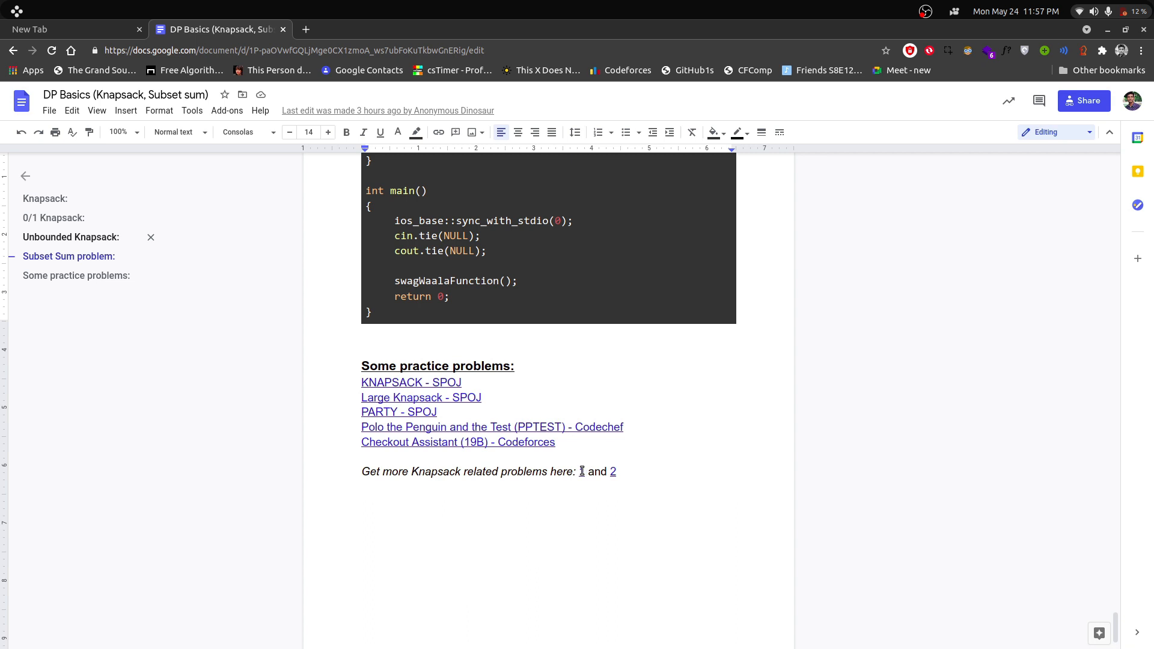
click(581, 472)
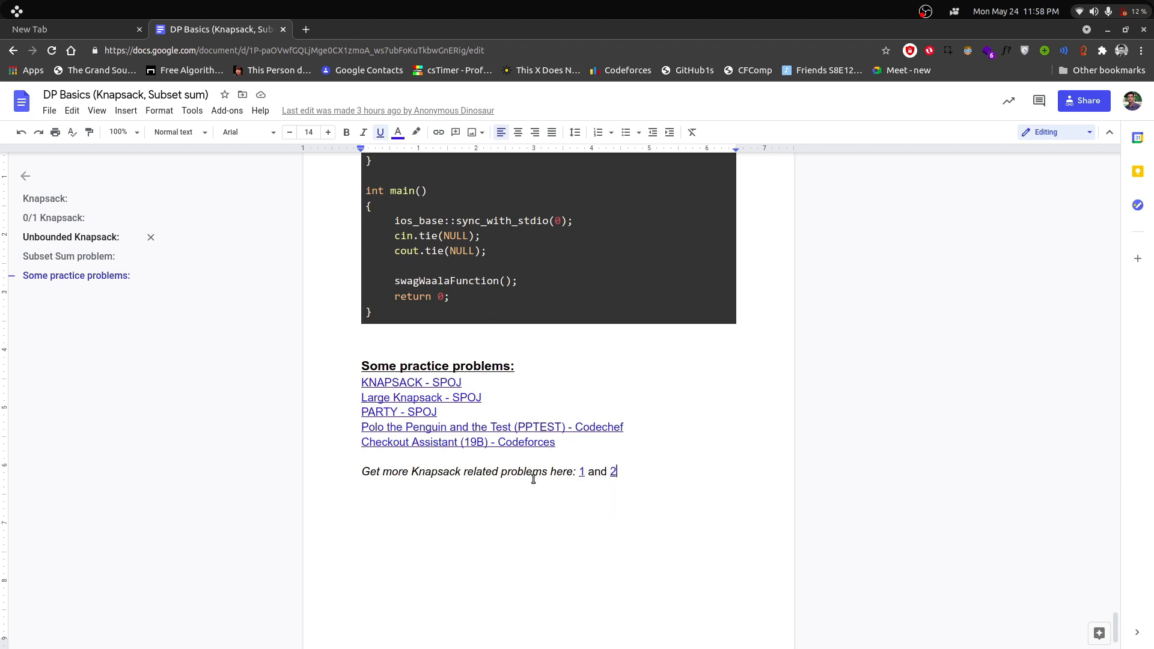
mouse_move(347, 464)
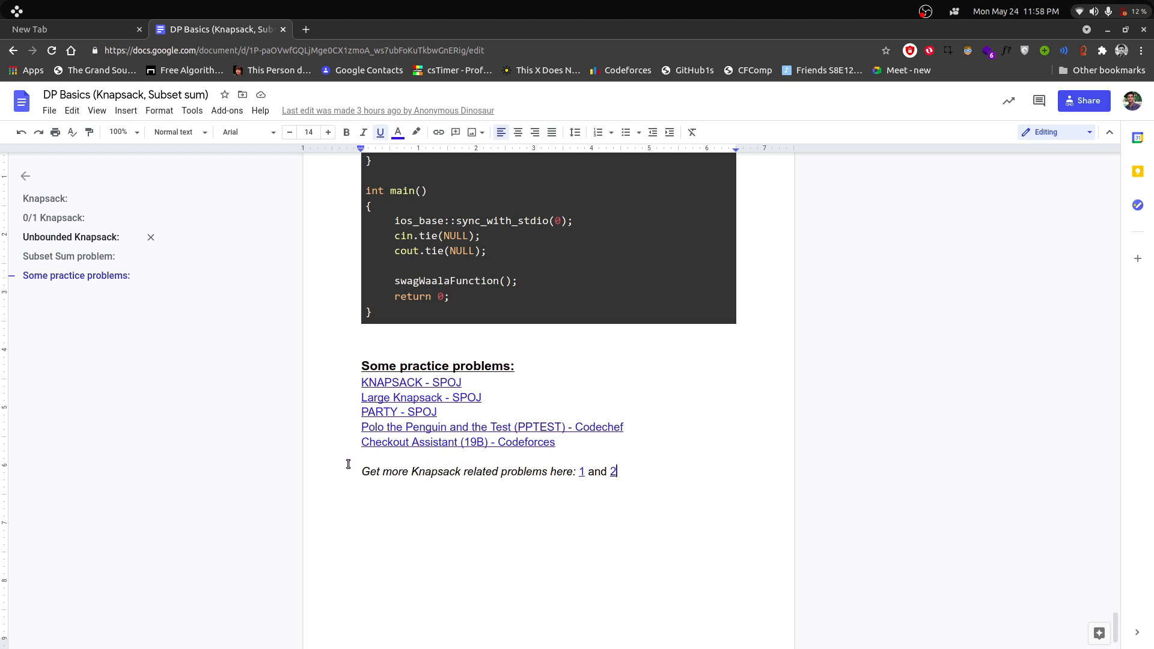
mouse_move(638, 401)
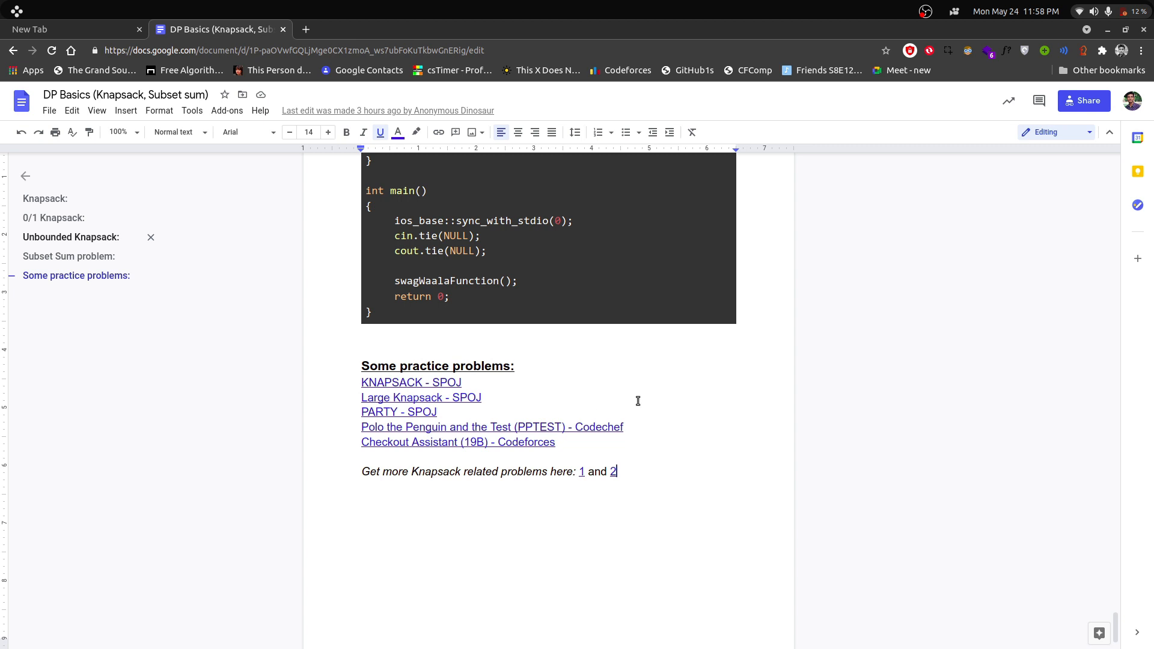
mouse_move(770, 401)
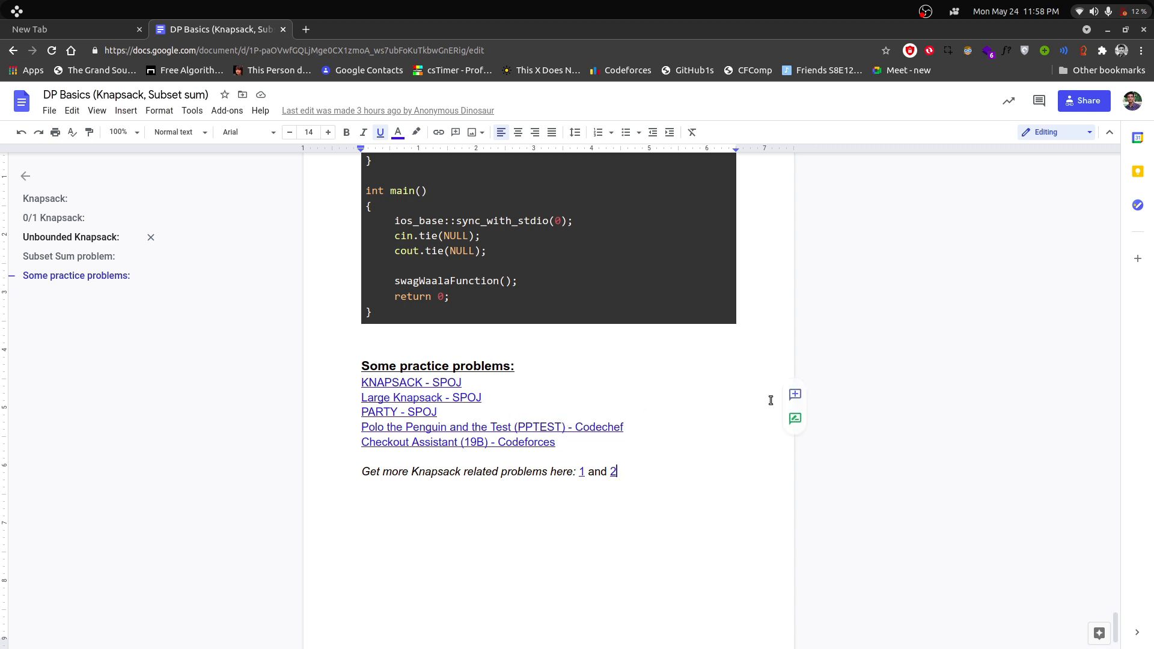
mouse_move(125, 111)
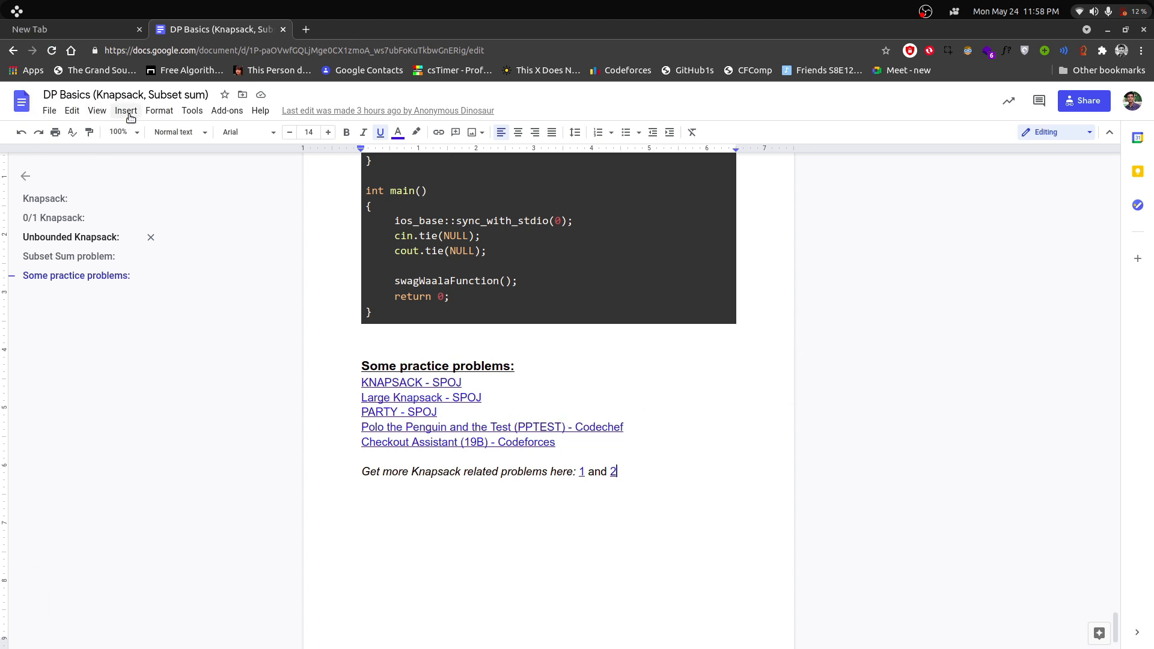
mouse_move(111, 94)
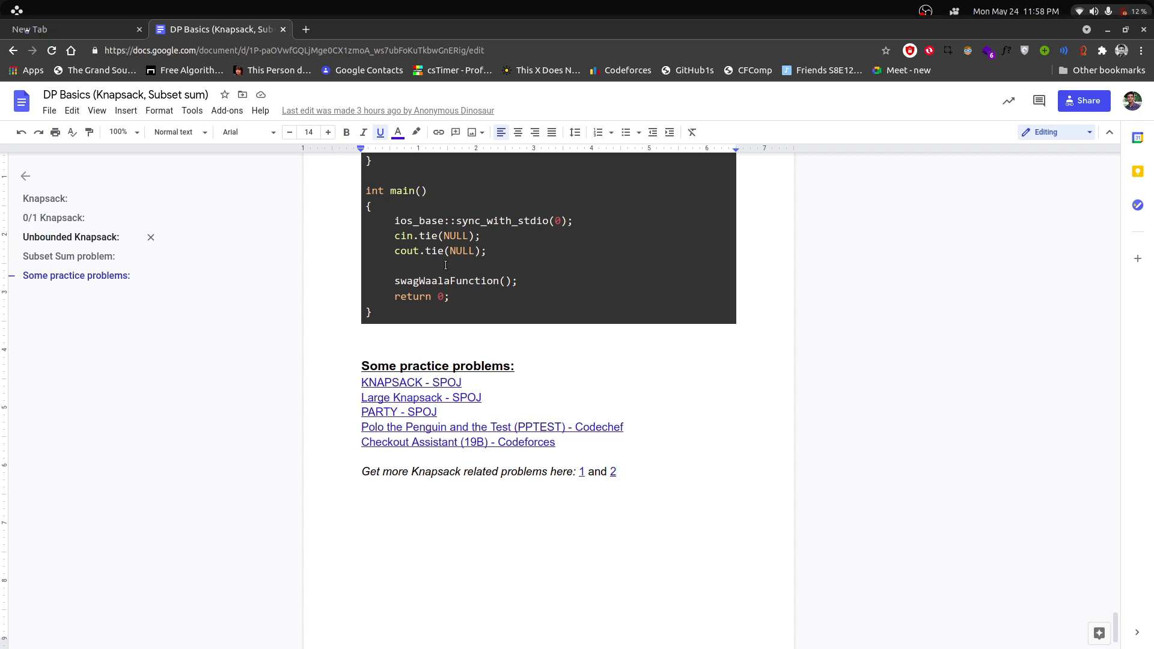
scroll(up, 3)
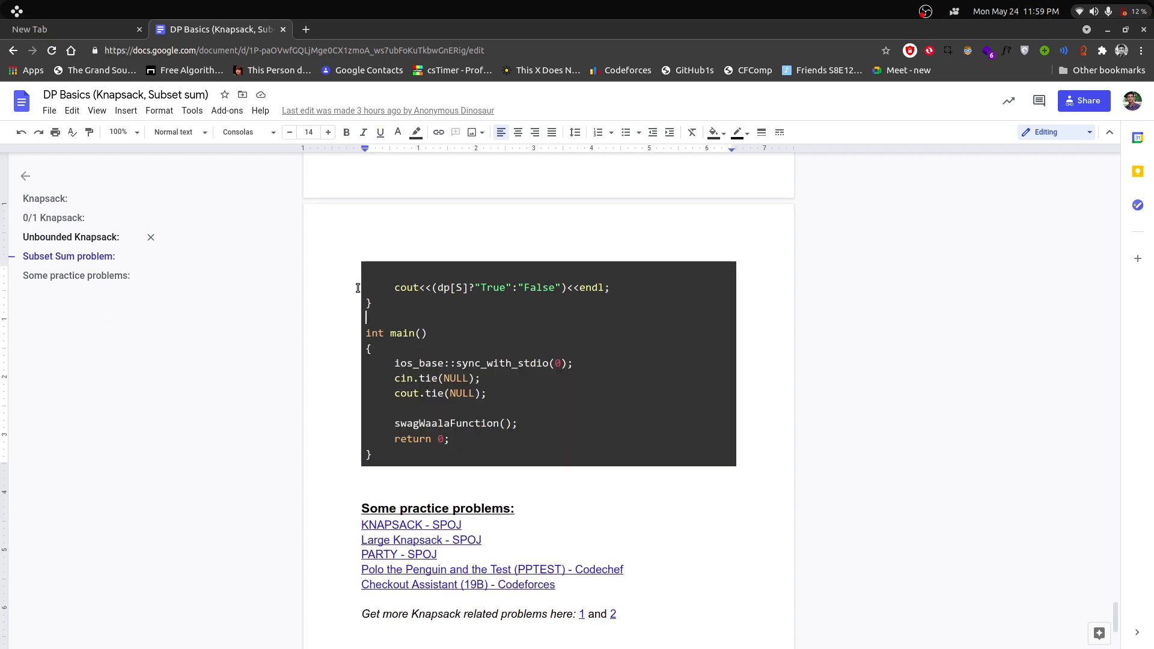